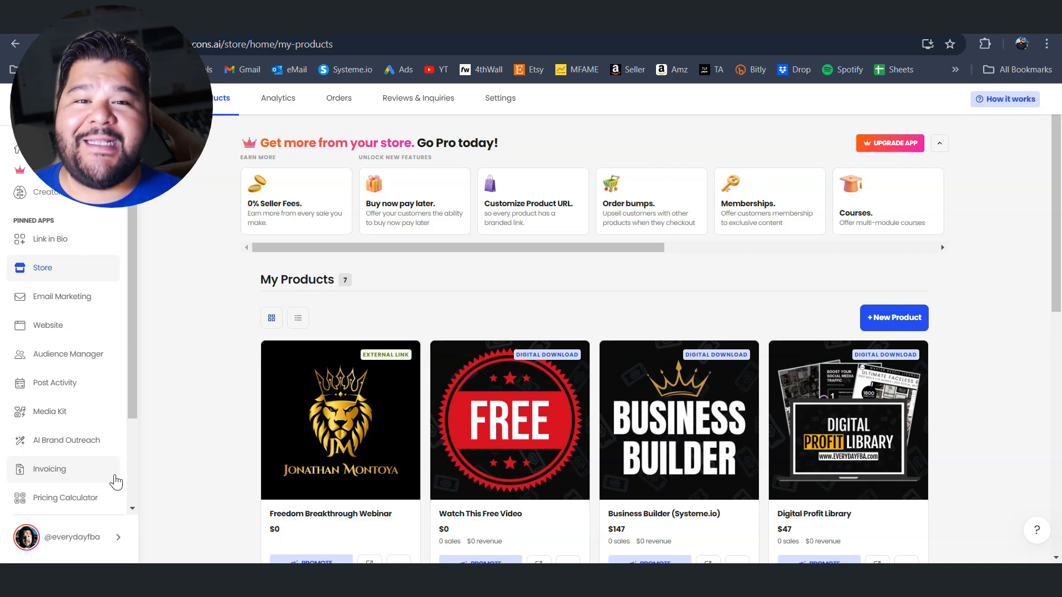
pyautogui.moveTo(174, 384)
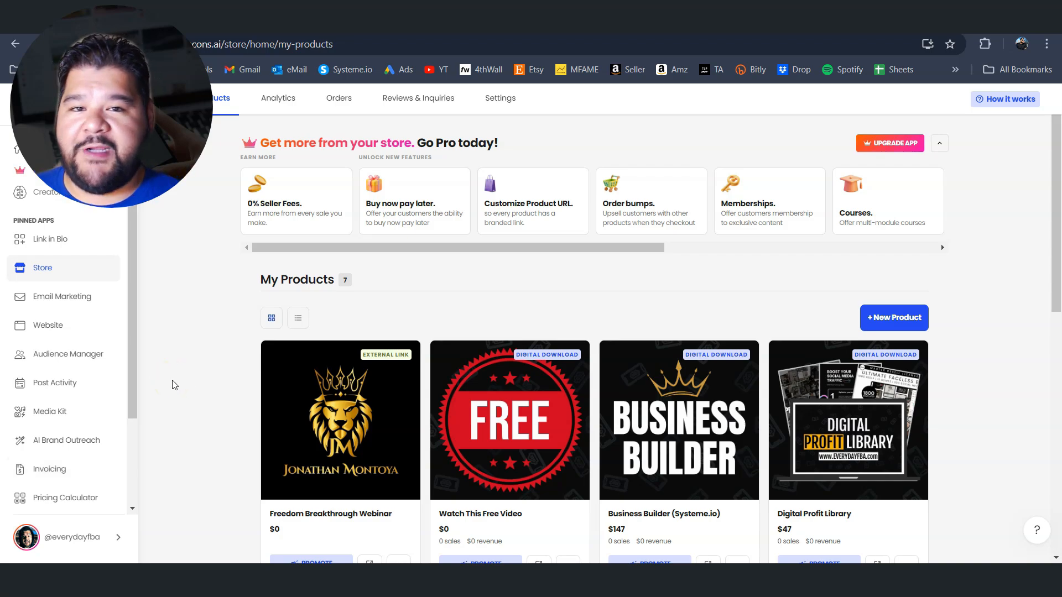
pyautogui.moveTo(42, 271)
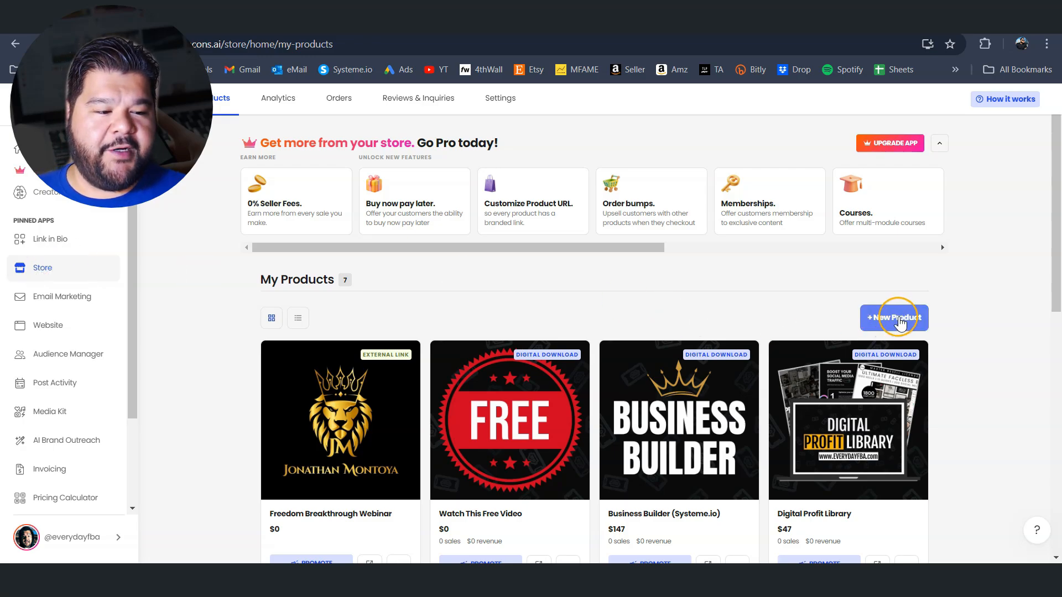
# Open the Add a product dialog from the store's My Products page.
pyautogui.click(893, 318)
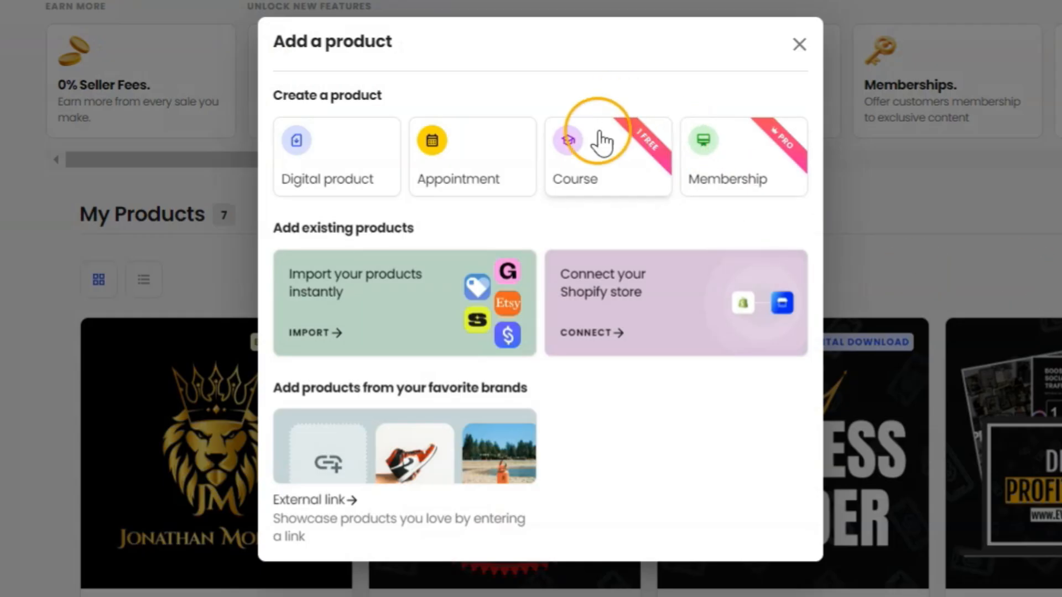
pyautogui.moveTo(601, 213)
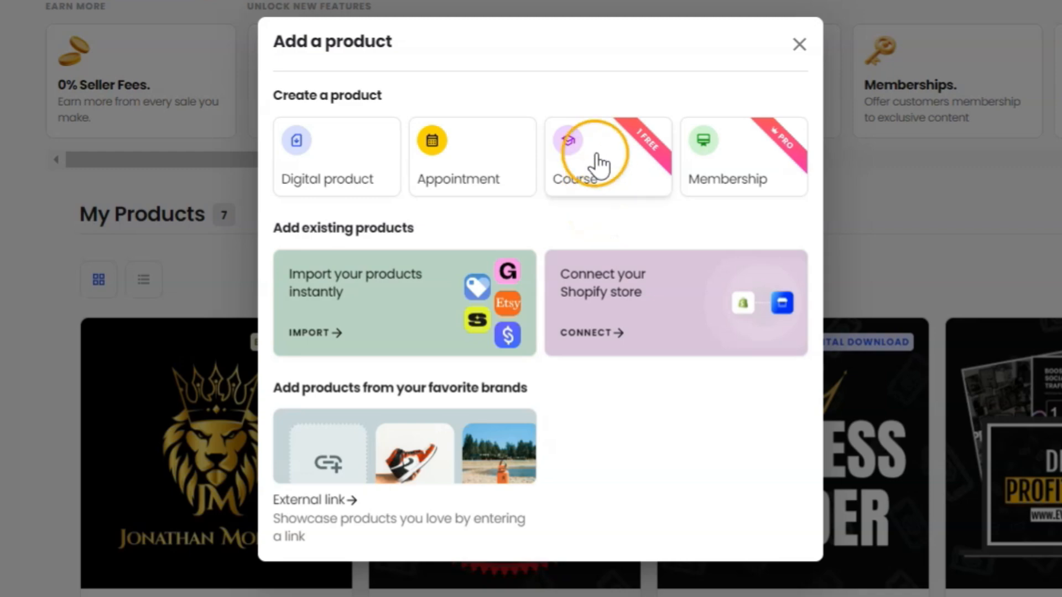
# Create a course draft, Untitled Awesome Course at $5, and show its title settings.
pyautogui.click(606, 155)
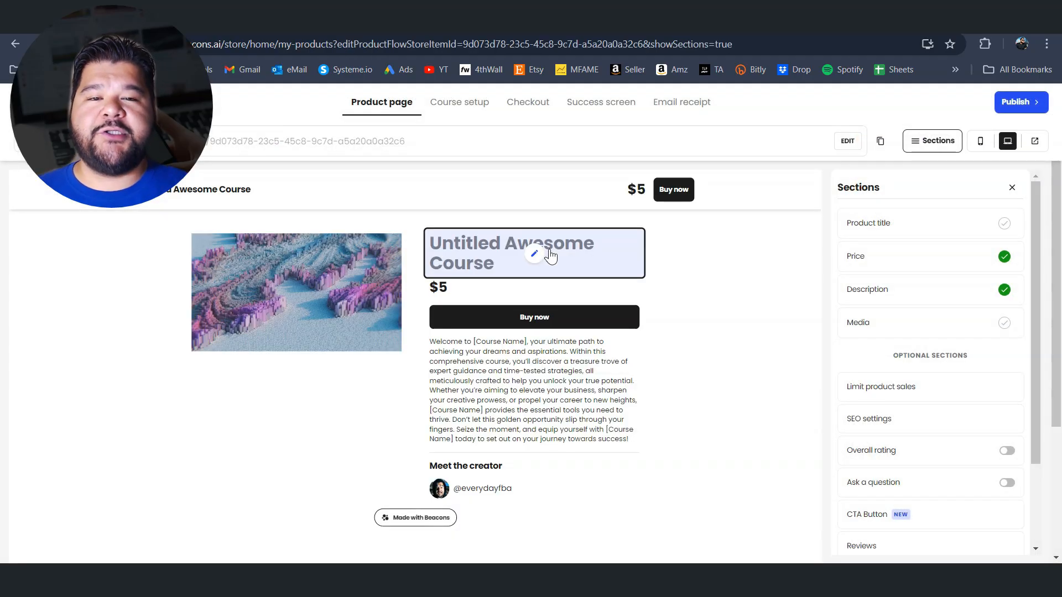
pyautogui.moveTo(395, 439)
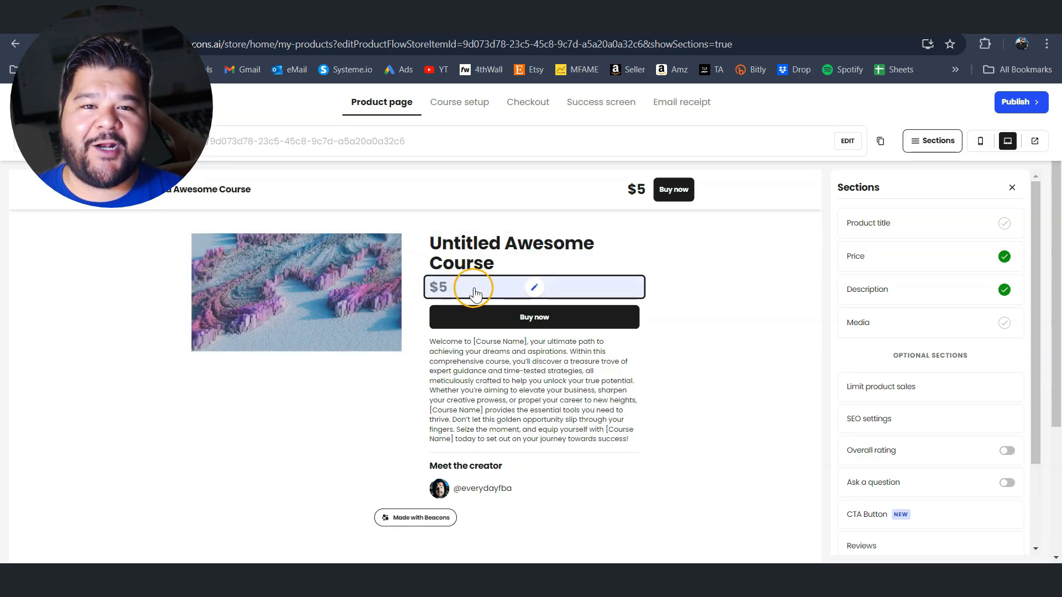
pyautogui.scroll(-3)
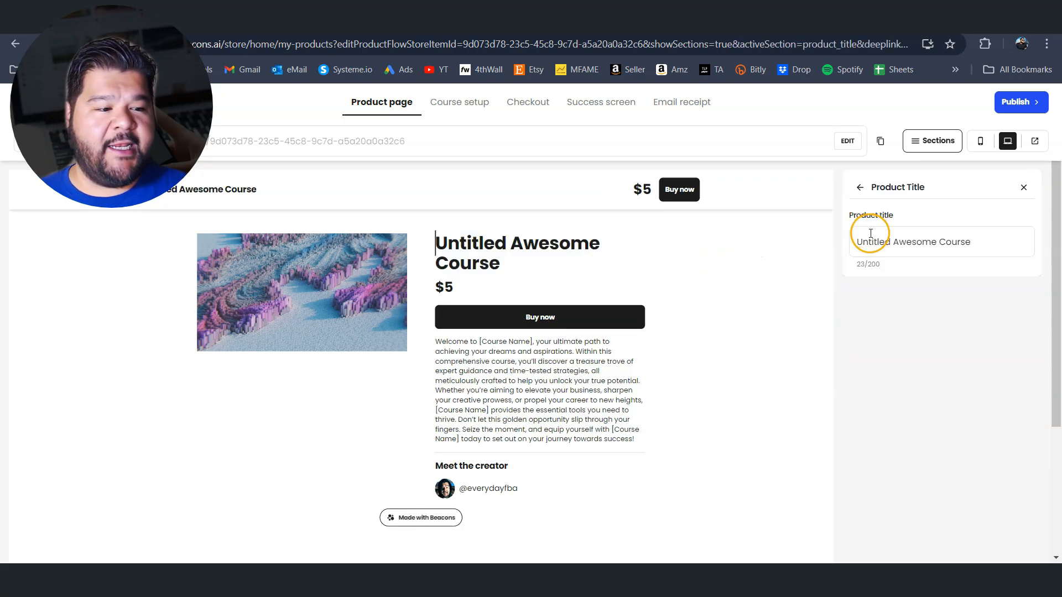
# Replace the product title with 'The Super Awesome Course'.
pyautogui.tripleClick(913, 242)
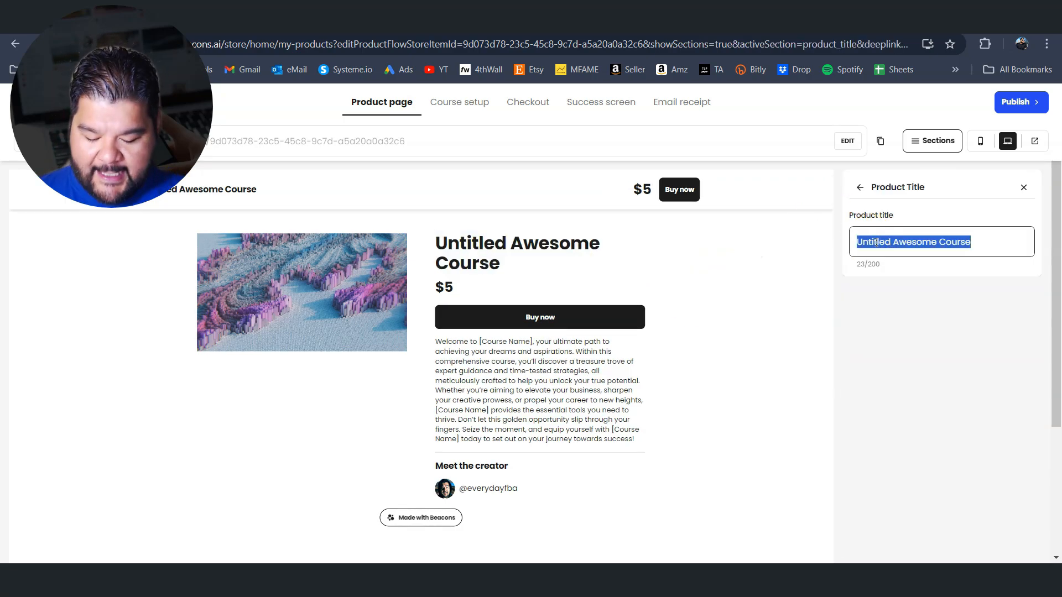
pyautogui.write('The Super')
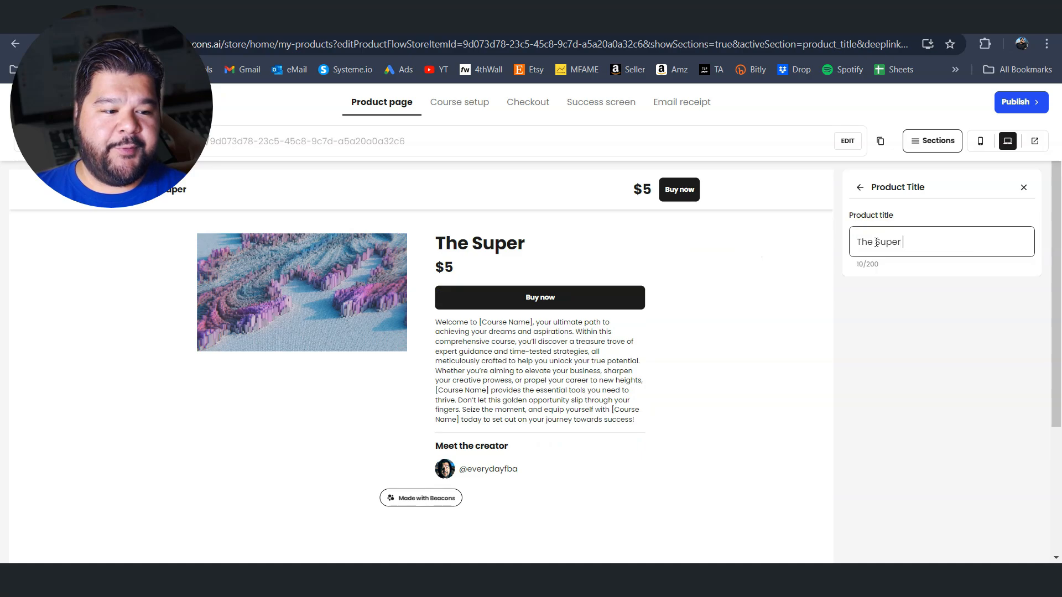
pyautogui.write('Awese')
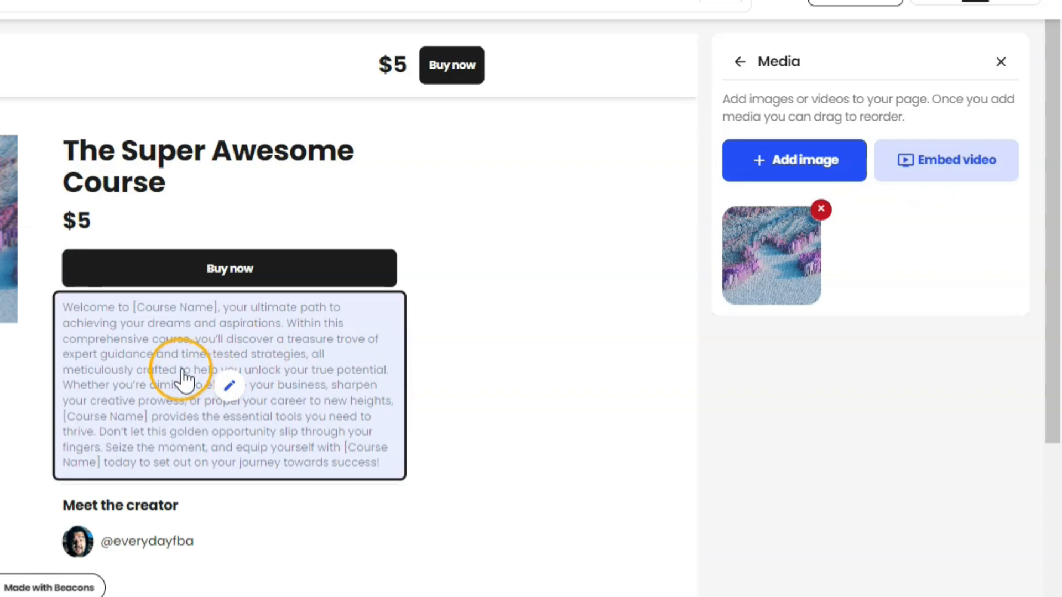
# Show the course's Pricing panel with its $5 USD set price.
pyautogui.click(229, 386)
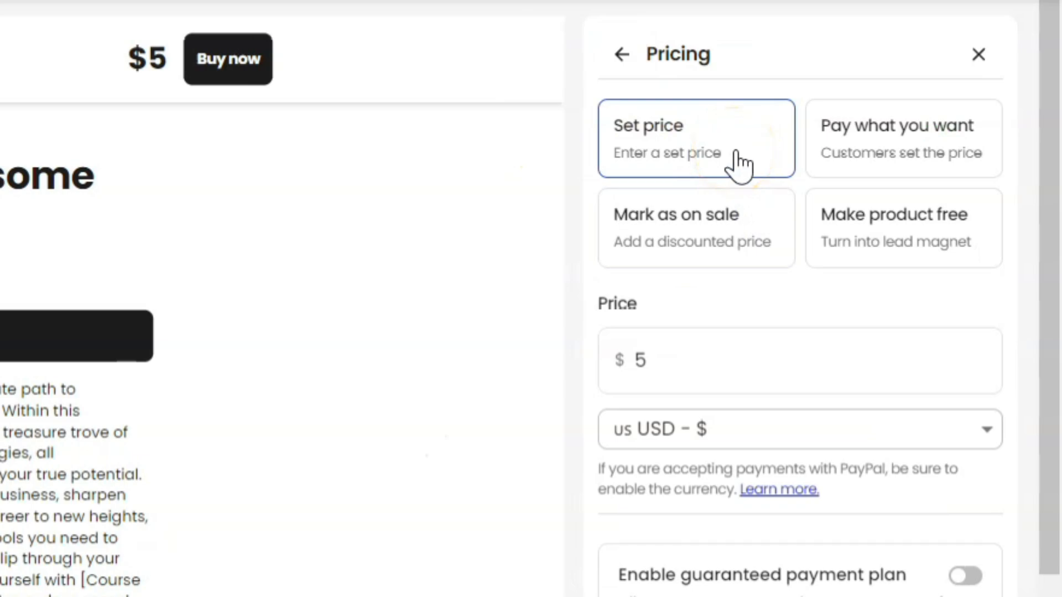
pyautogui.moveTo(694, 230)
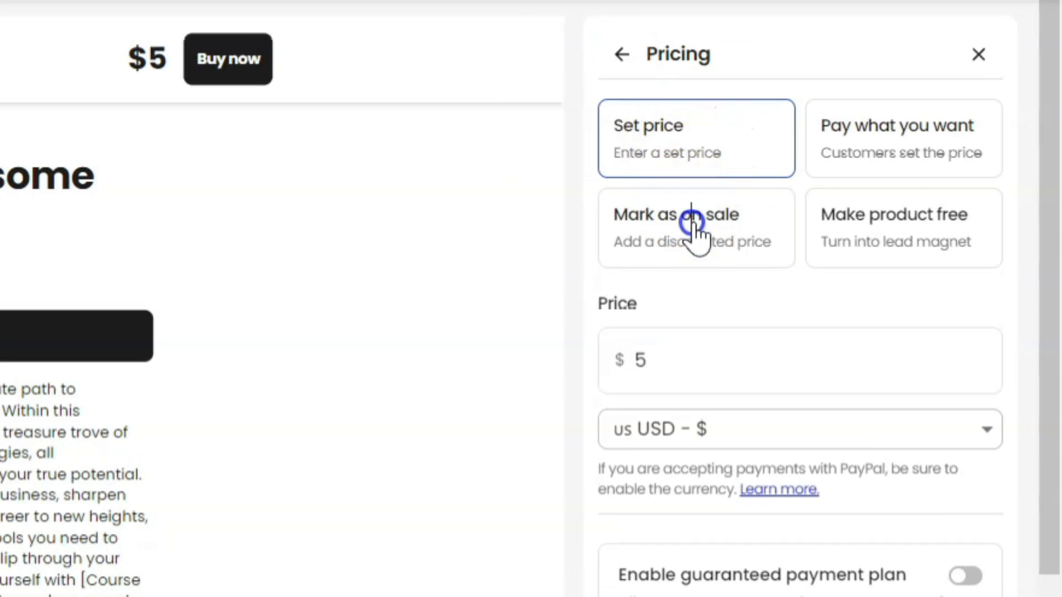
# Mark the course on sale: $197 original price, $97 sale price.
pyautogui.click(903, 138)
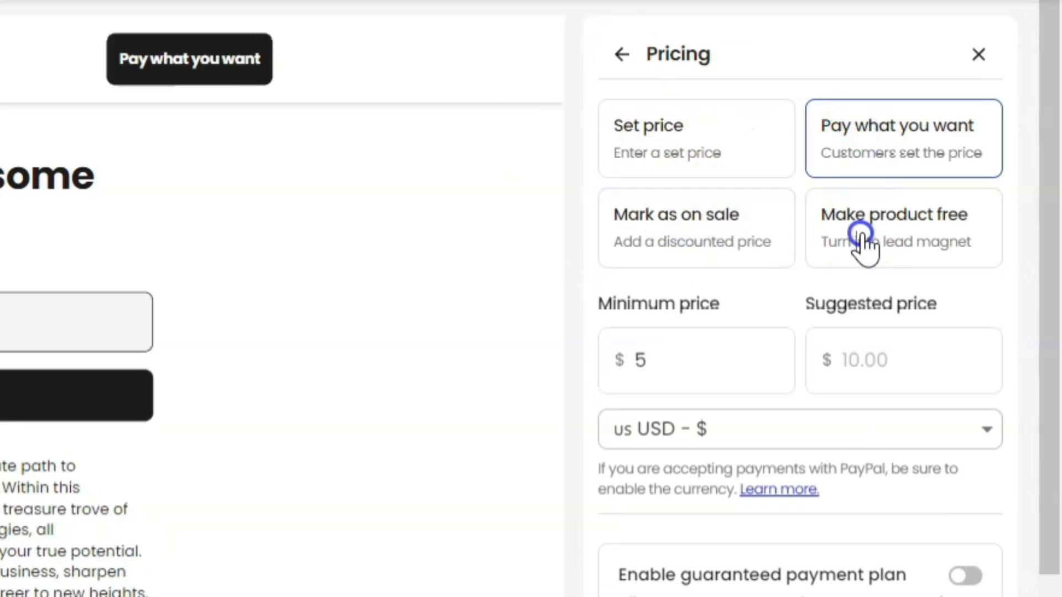
pyautogui.click(902, 227)
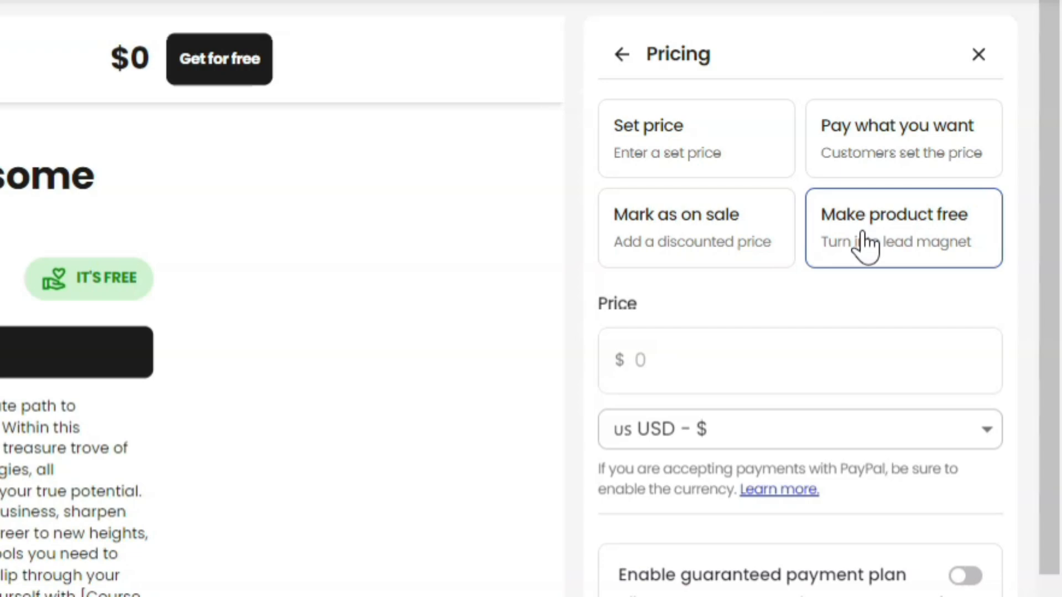
pyautogui.click(695, 227)
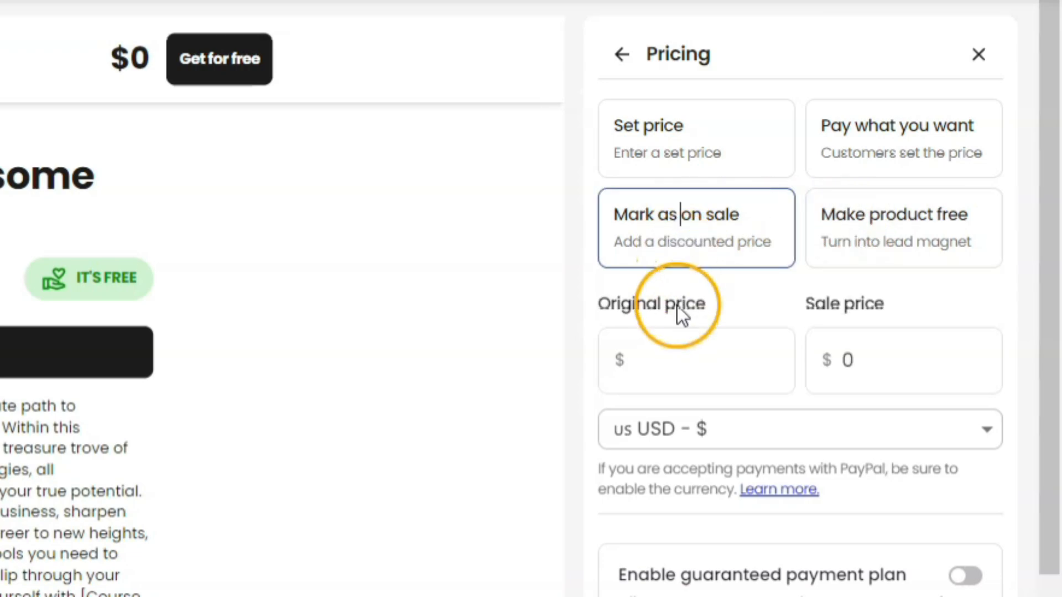
pyautogui.write('197')
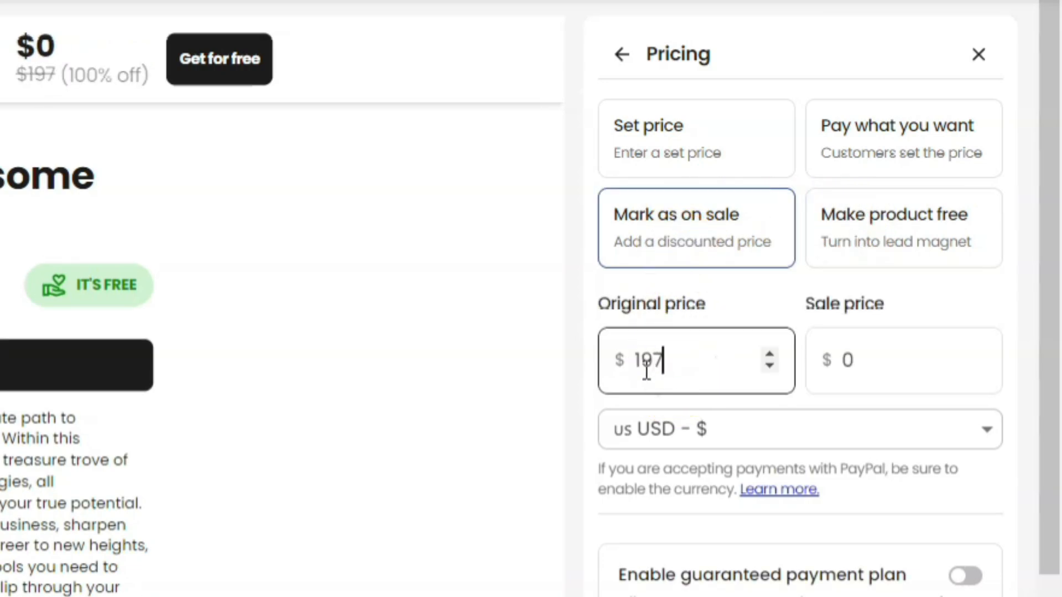
pyautogui.click(881, 359)
pyautogui.write('97')
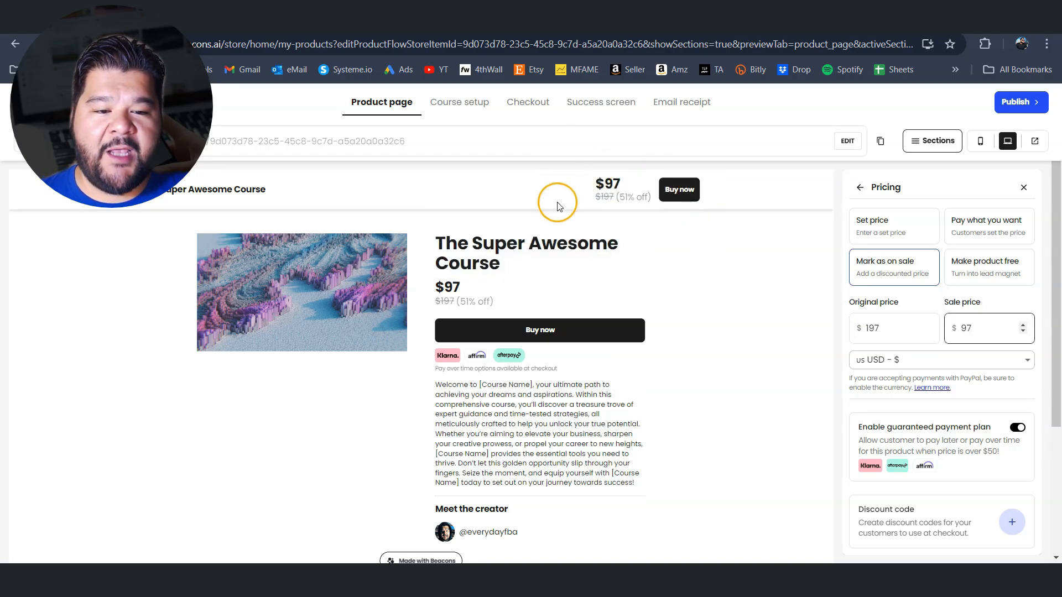
pyautogui.moveTo(631, 214)
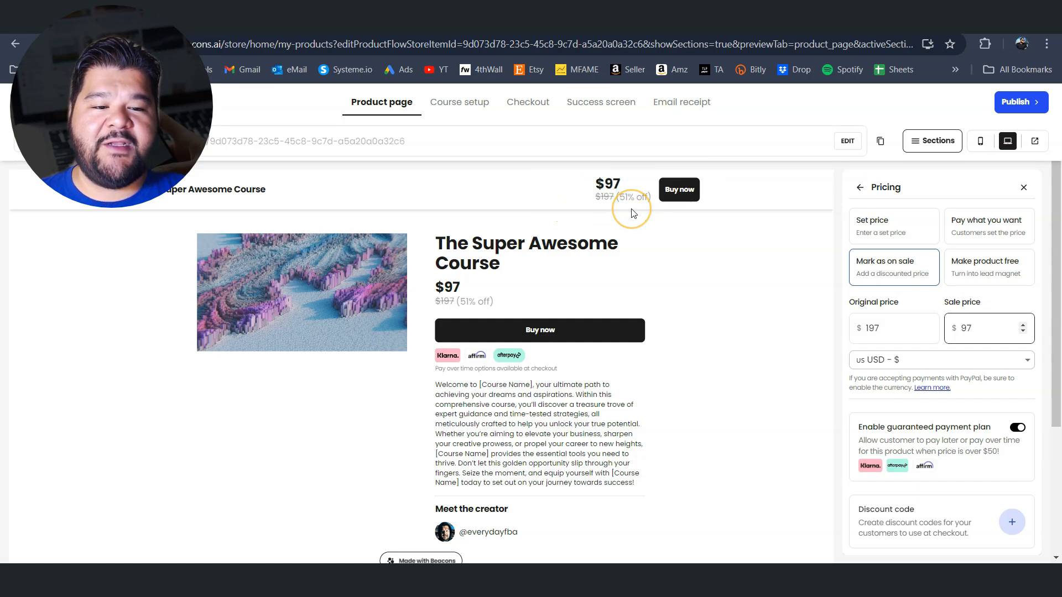
# Review the SEO settings' default course-name title, then return to the sections list.
pyautogui.click(859, 187)
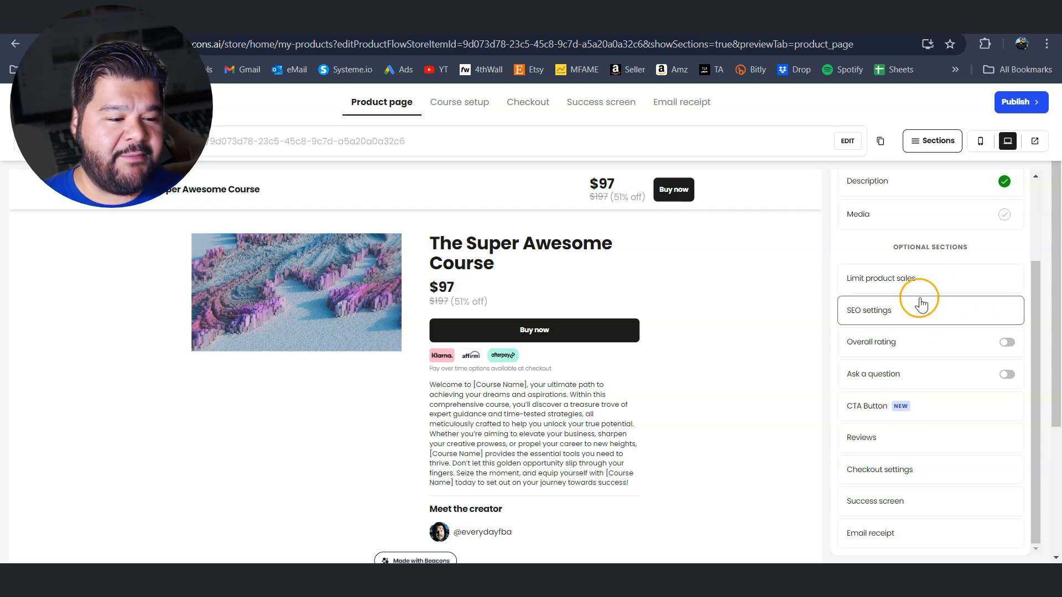
pyautogui.click(869, 310)
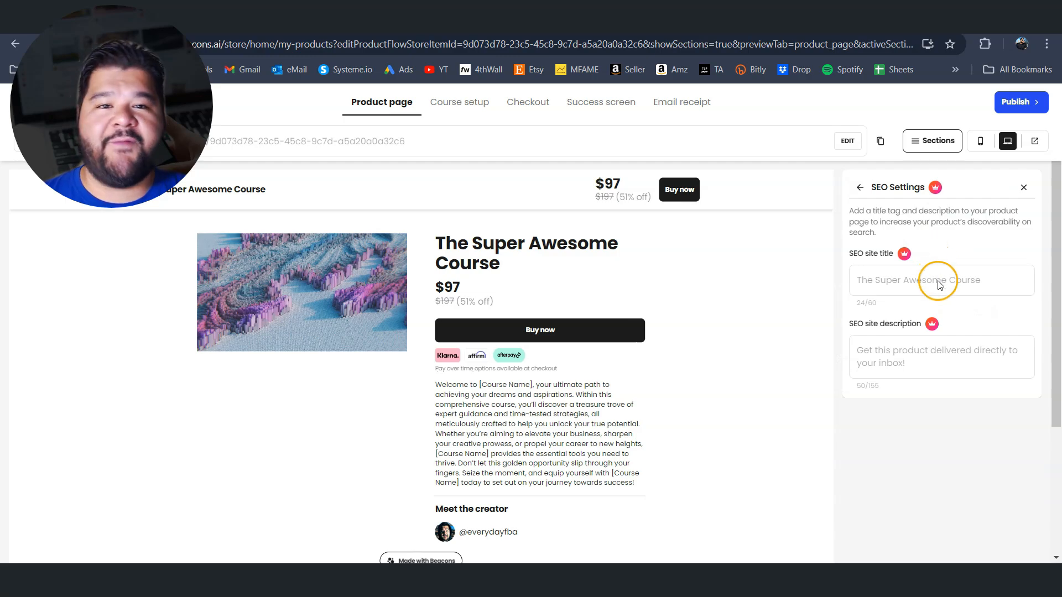
pyautogui.click(860, 187)
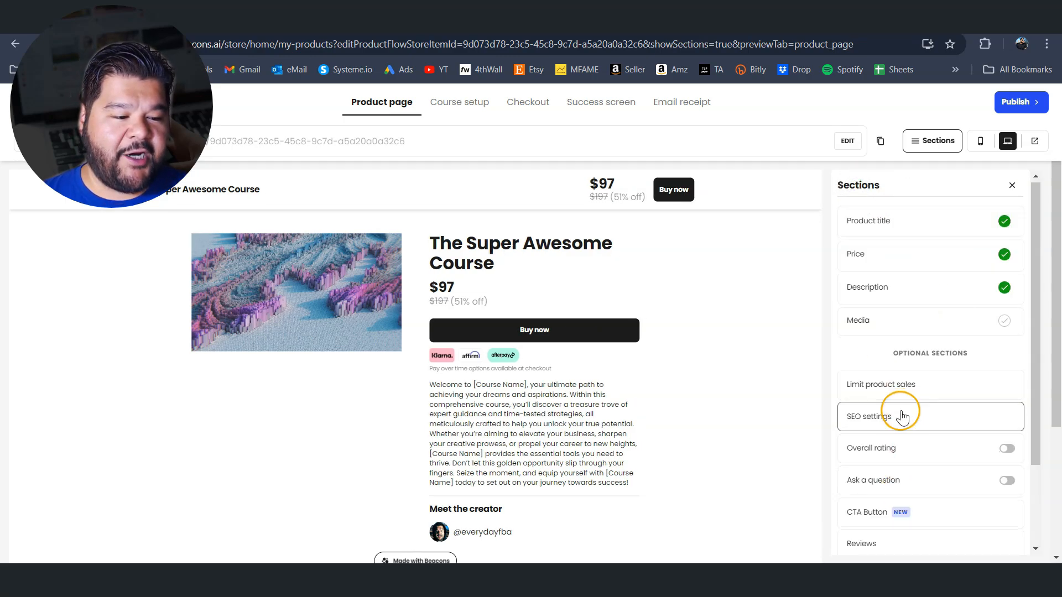
pyautogui.scroll(-3)
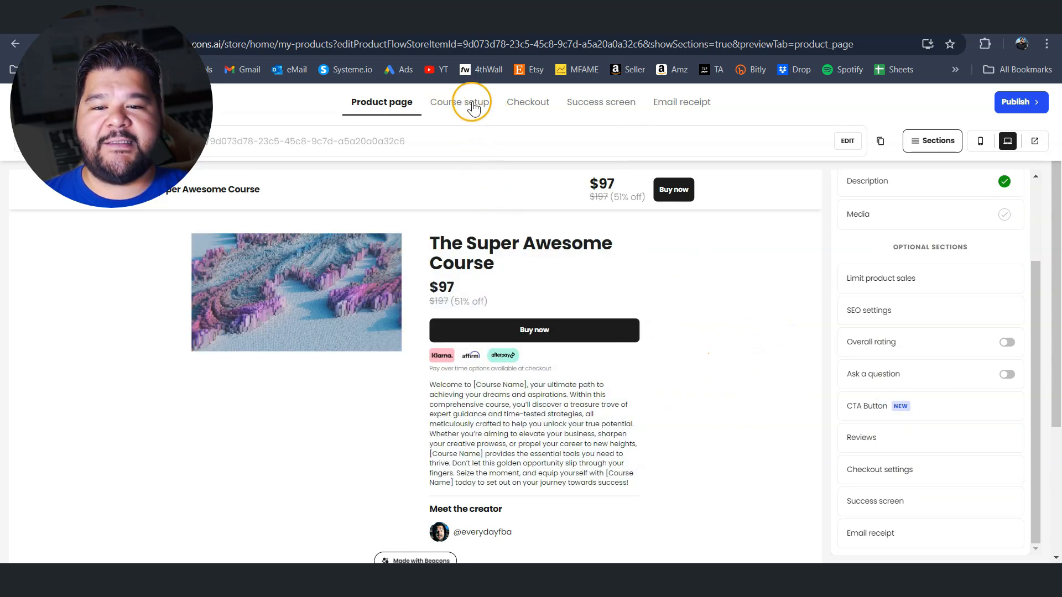
# Switch to Course setup to view the template modules, lessons and instructor info.
pyautogui.click(459, 102)
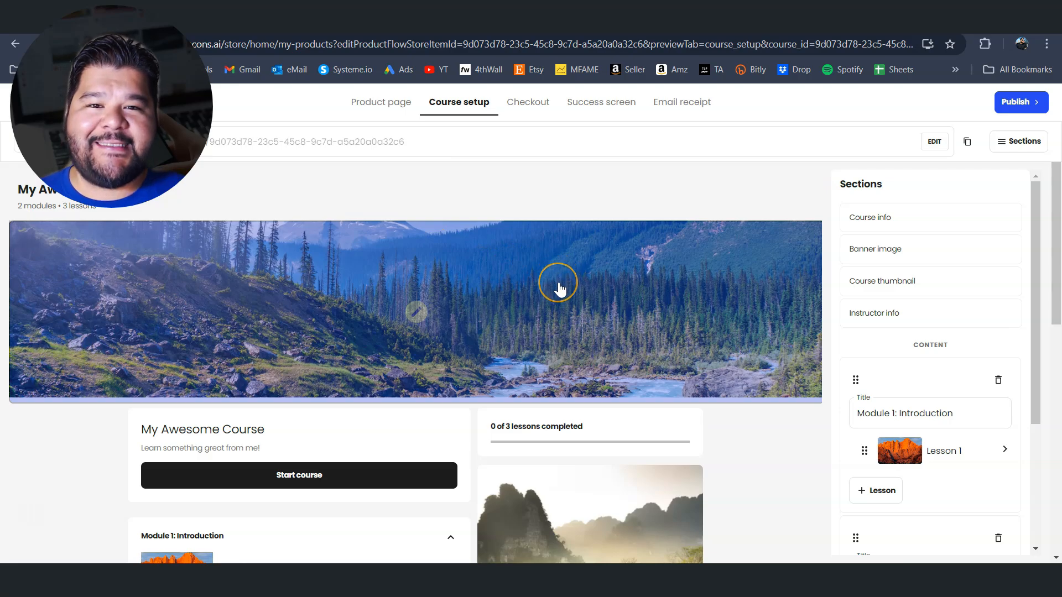
pyautogui.scroll(-3)
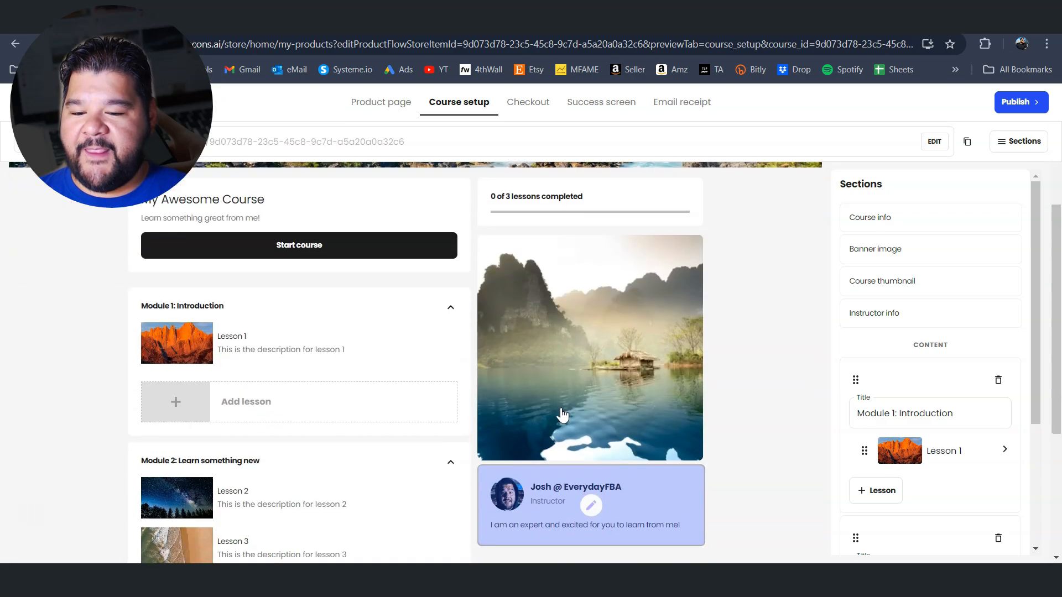
# Review the course title, add Lesson 4 and Lesson 5 to Module 1, open Lesson 2.
pyautogui.click(203, 210)
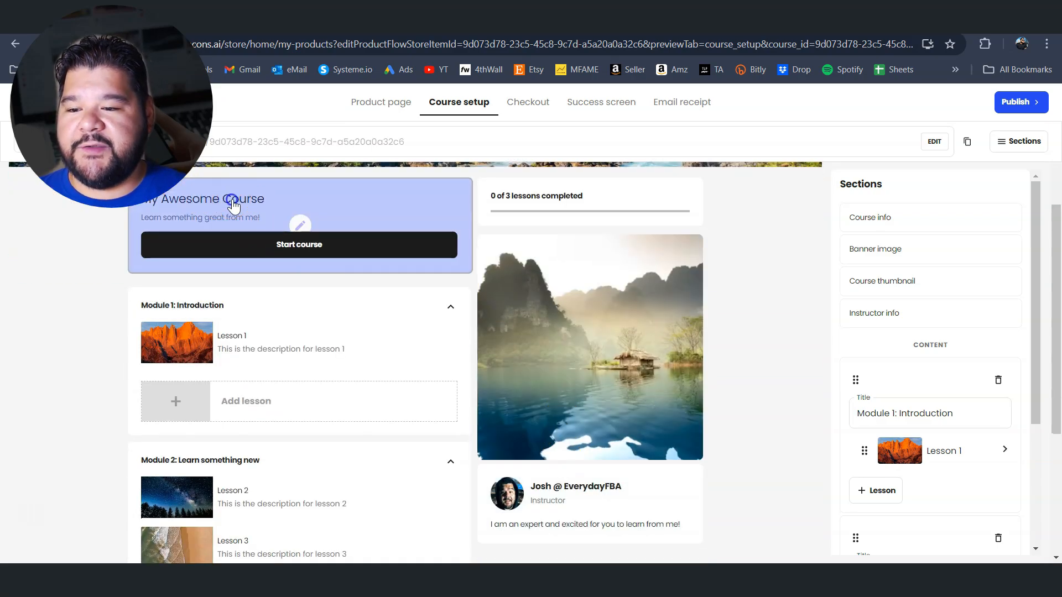
pyautogui.click(869, 217)
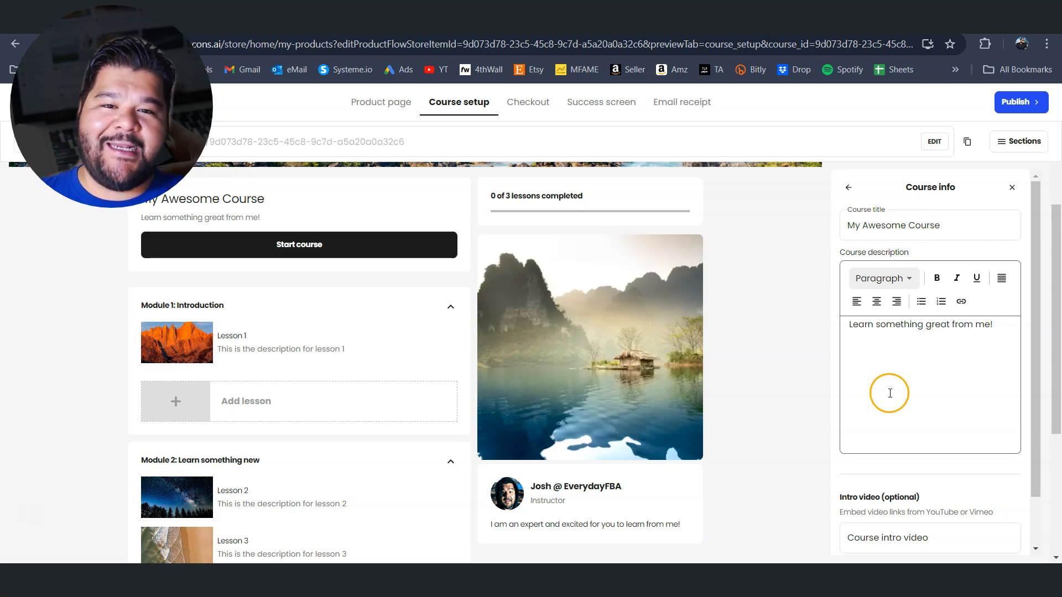
pyautogui.scroll(-3)
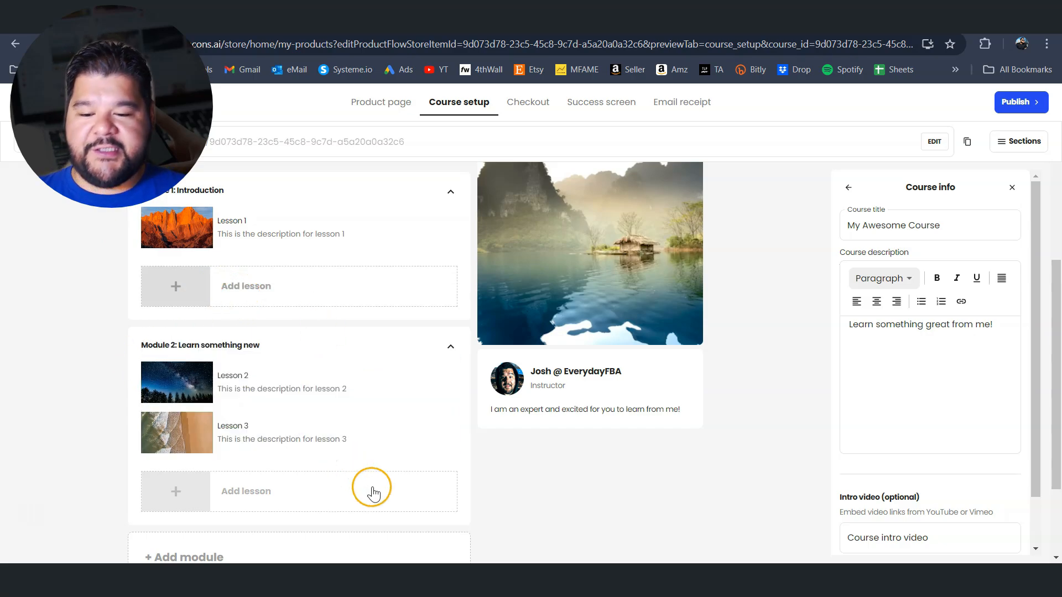
pyautogui.moveTo(270, 266)
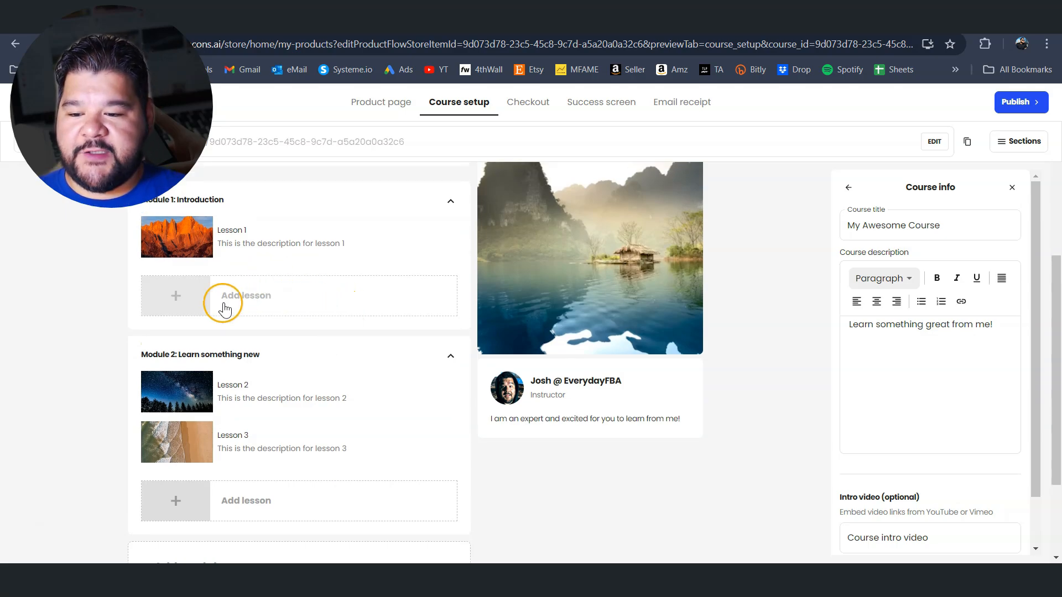
pyautogui.click(245, 295)
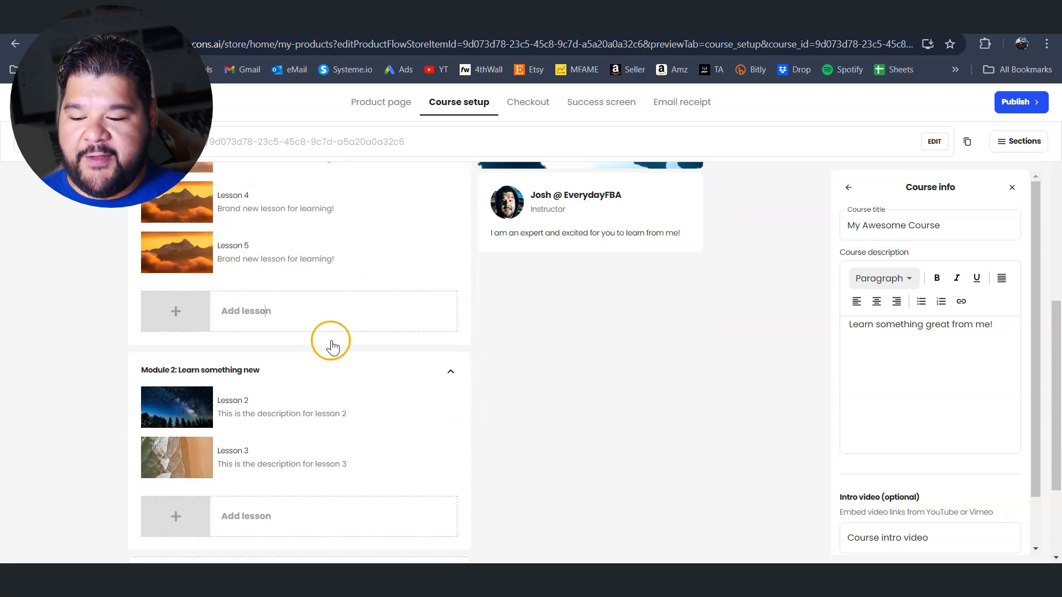
pyautogui.scroll(-3)
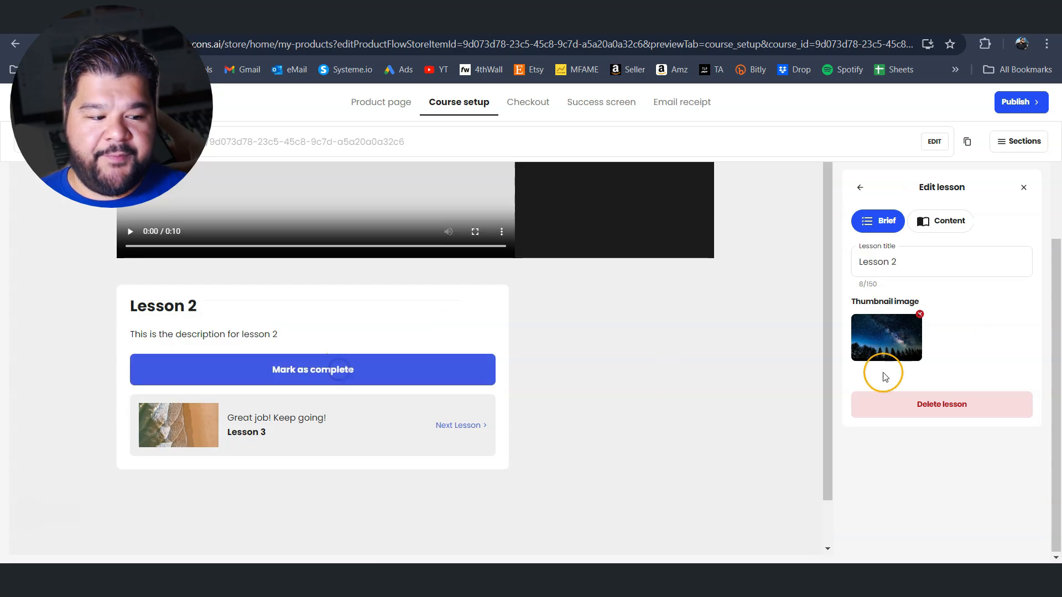
# Delete the original Lesson 2, leaving Lessons 1–5 in the Introduction module.
pyautogui.click(940, 405)
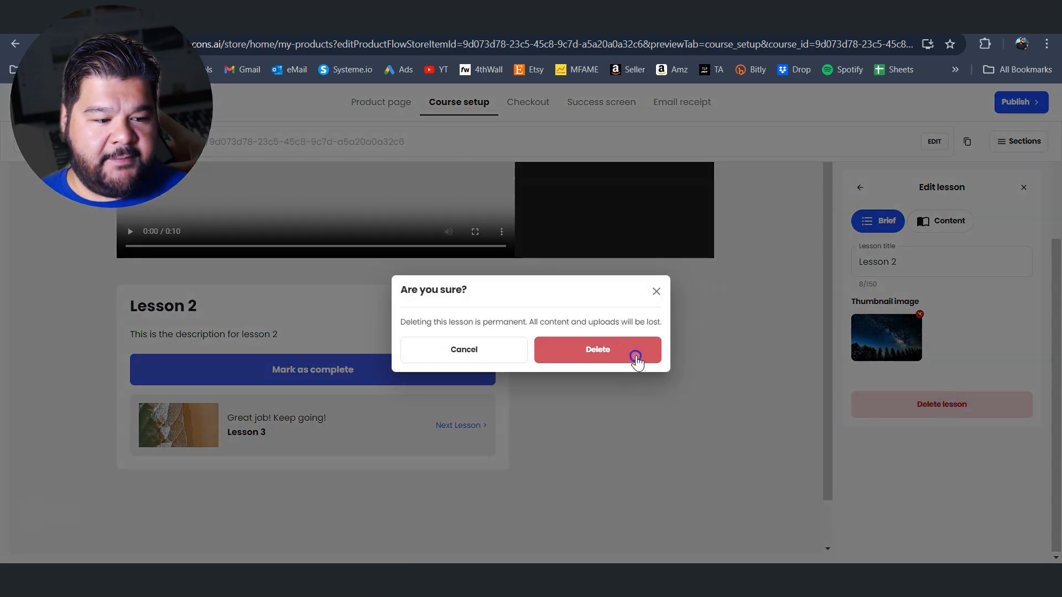
pyautogui.click(597, 350)
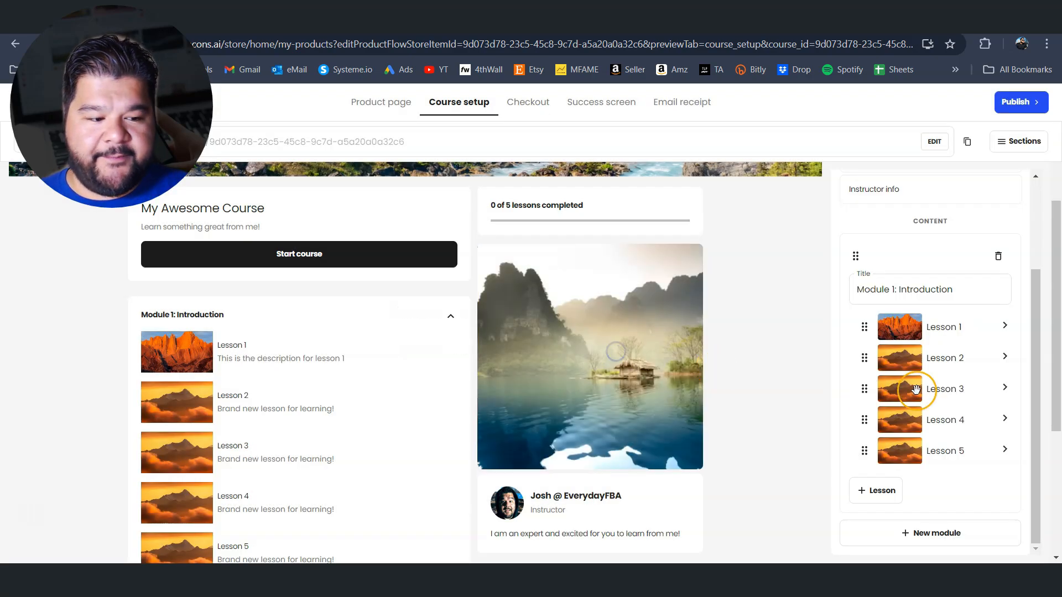
pyautogui.scroll(-3)
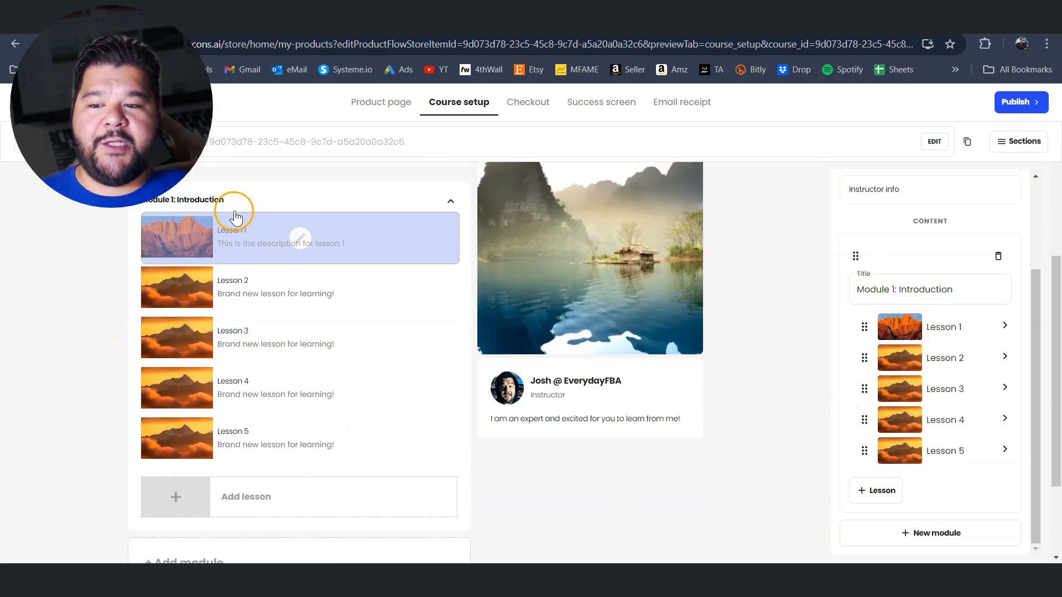
pyautogui.moveTo(188, 239)
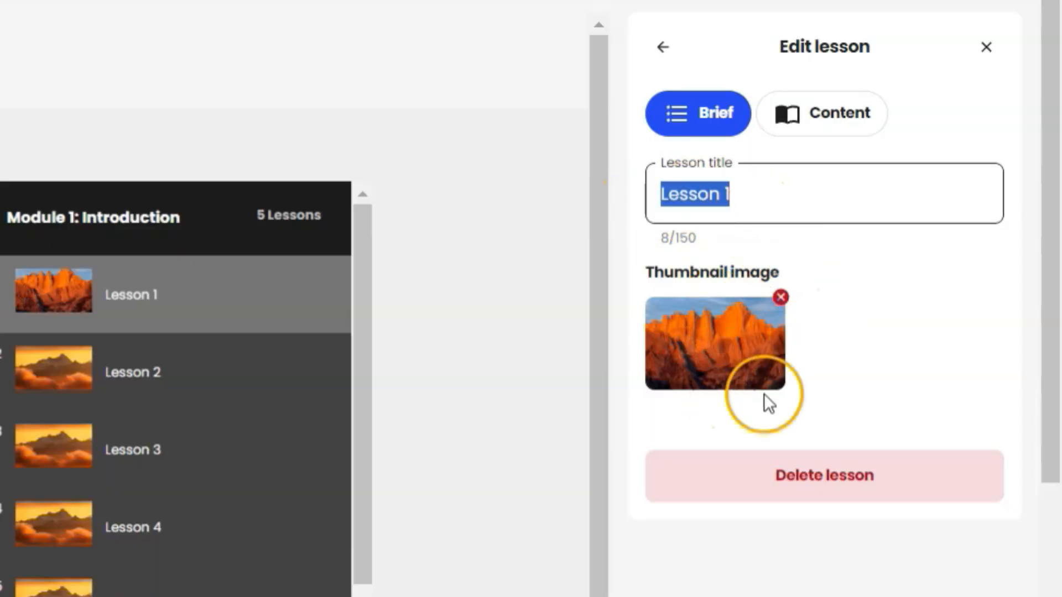
# Show Lesson 1's Content settings and copy a video link from YouTube Studio.
pyautogui.click(821, 113)
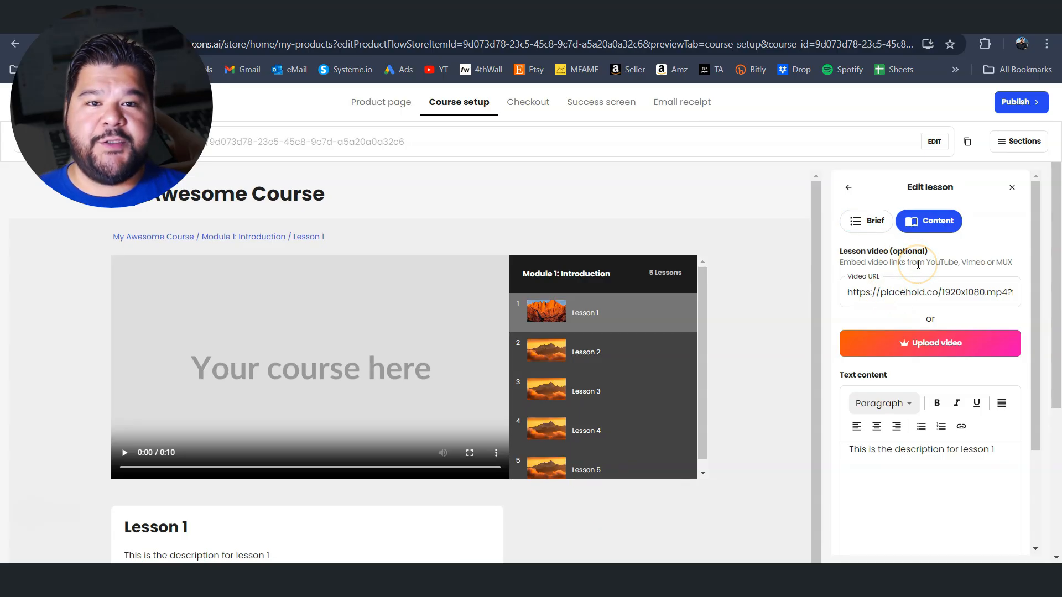
pyautogui.moveTo(930, 343)
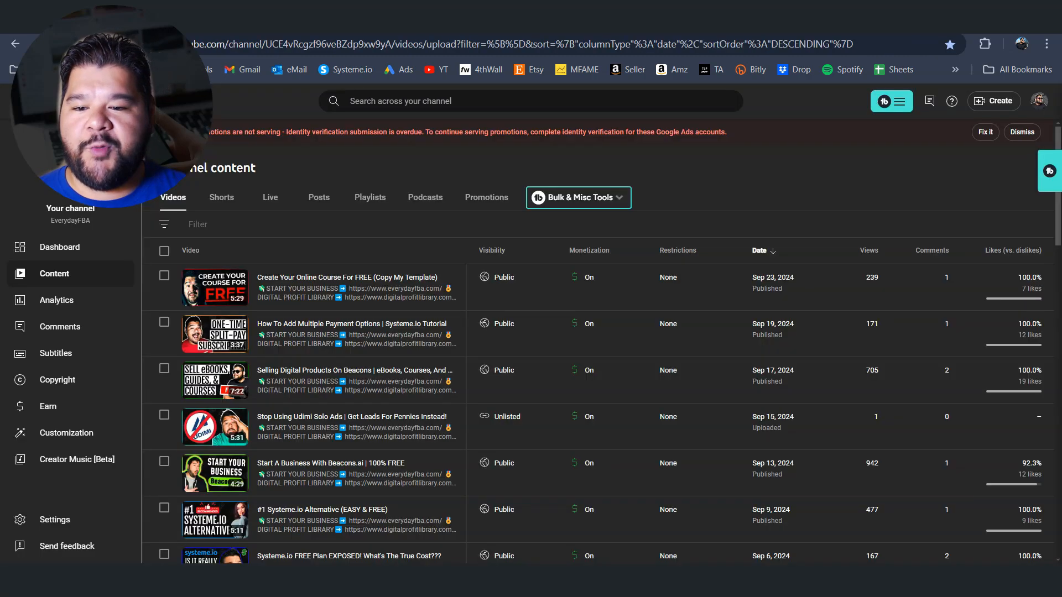
pyautogui.click(397, 296)
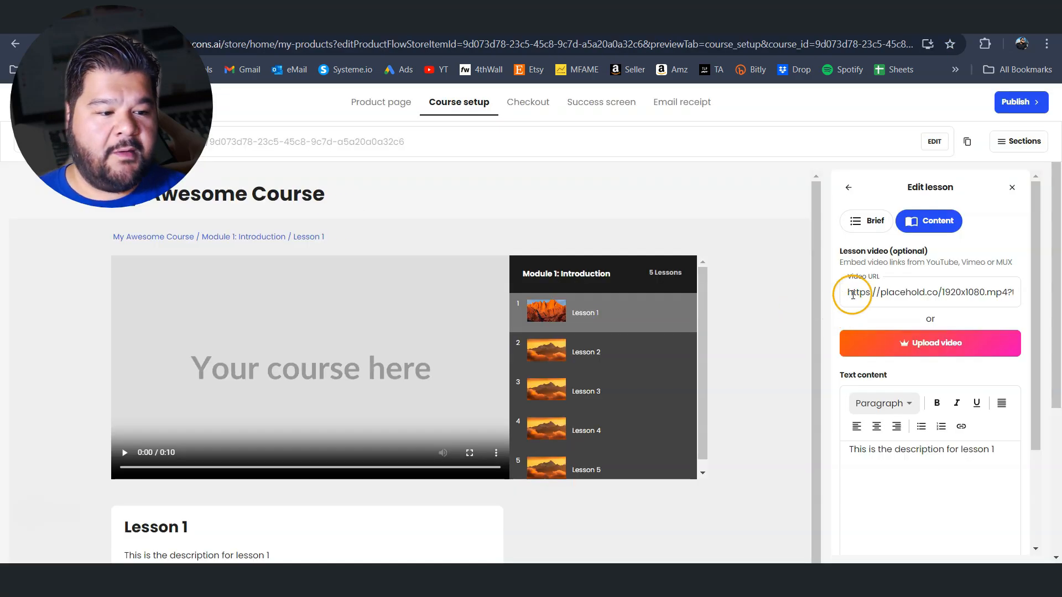
pyautogui.write('https://youtu.be/o6TRILmRamg')
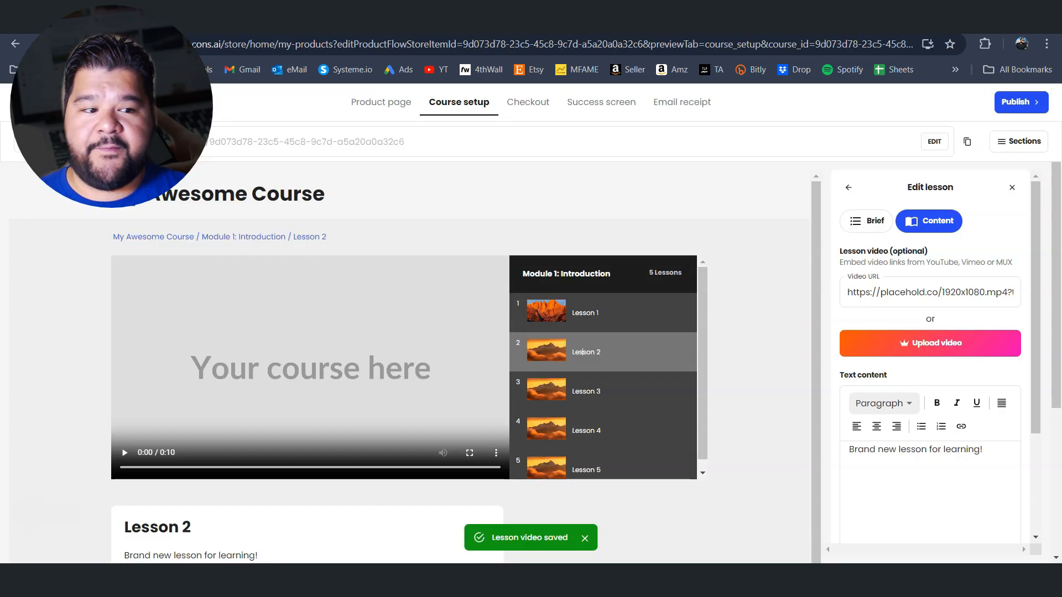
pyautogui.rightClick(929, 292)
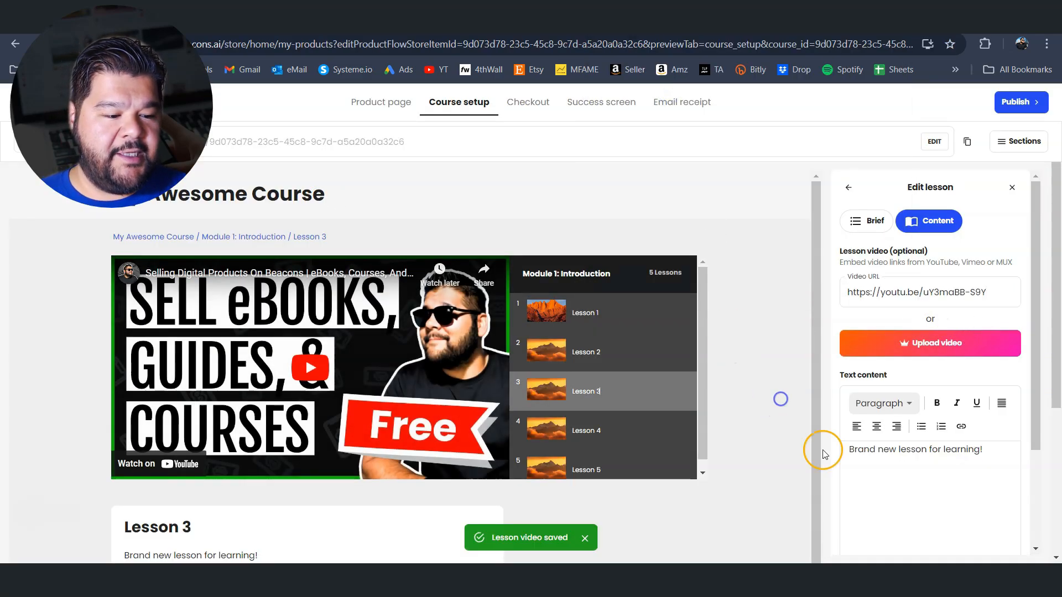
pyautogui.scroll(-3)
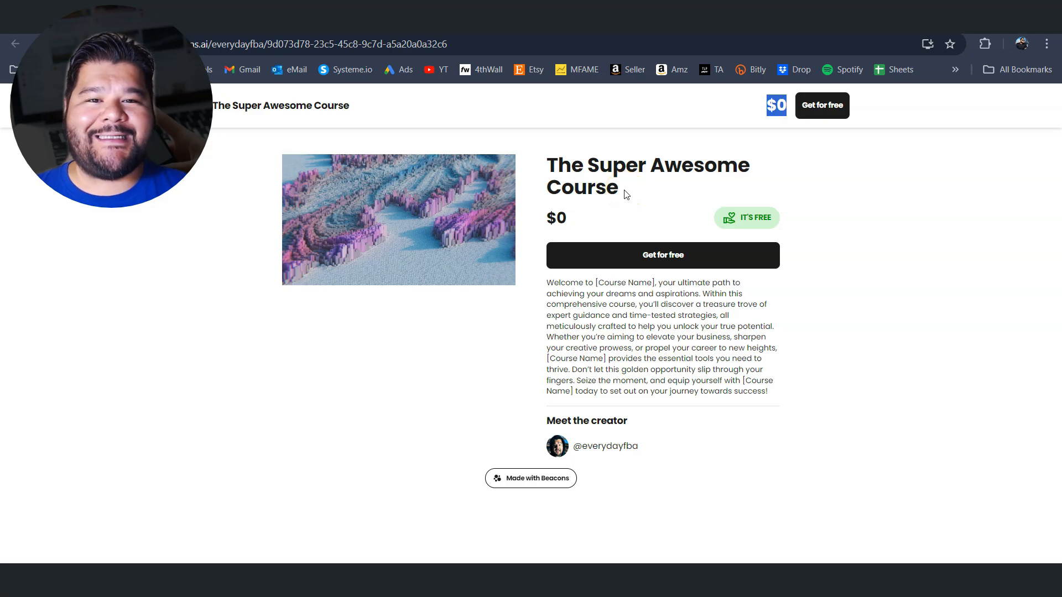
# Get The Super Awesome Course free, view the $0.00 confirmation email, and return to checkout.
pyautogui.click(661, 254)
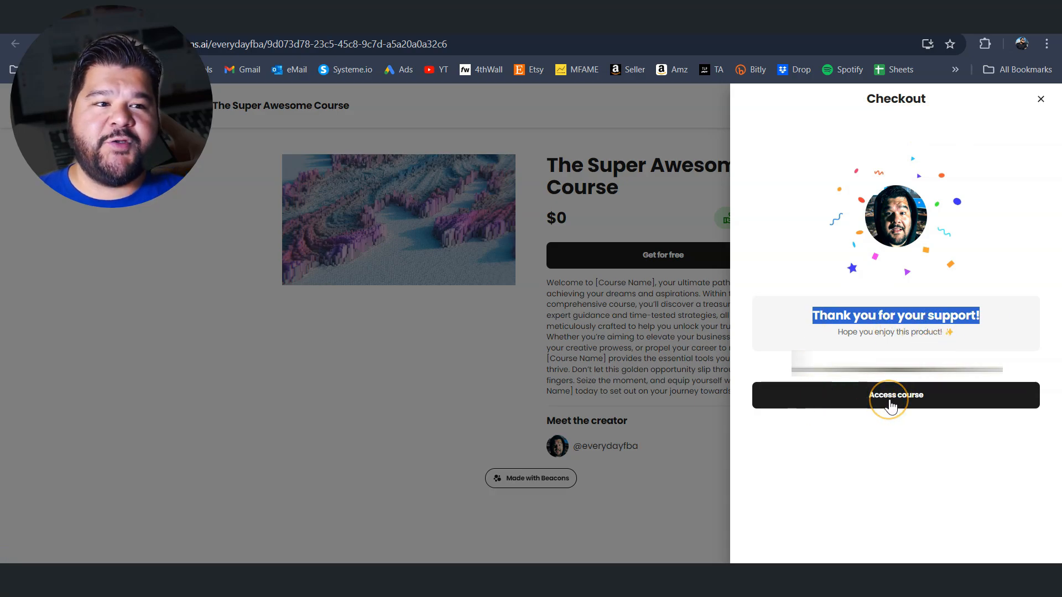
pyautogui.click(896, 395)
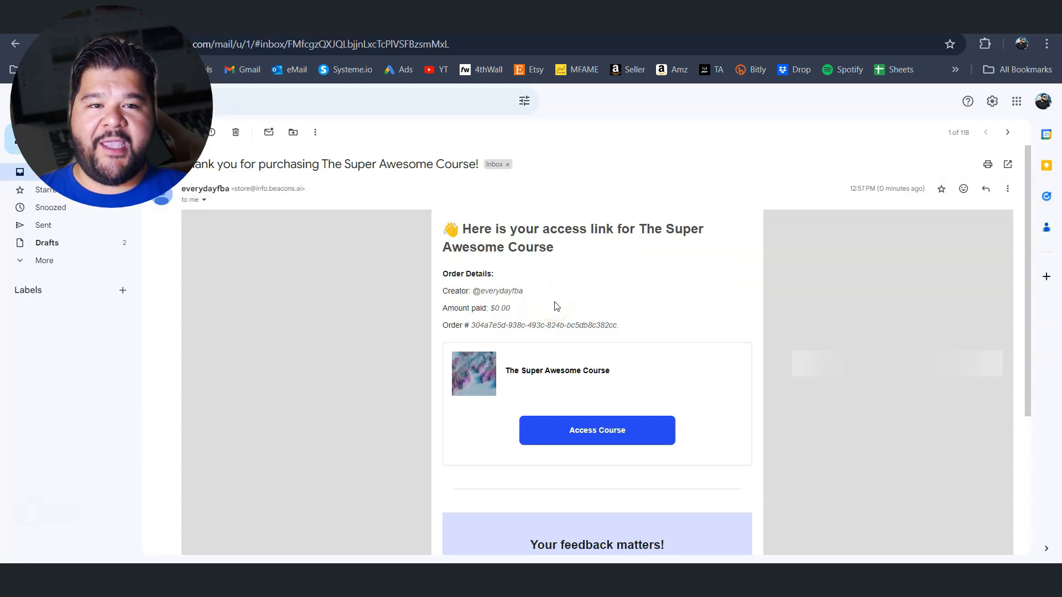
pyautogui.click(597, 430)
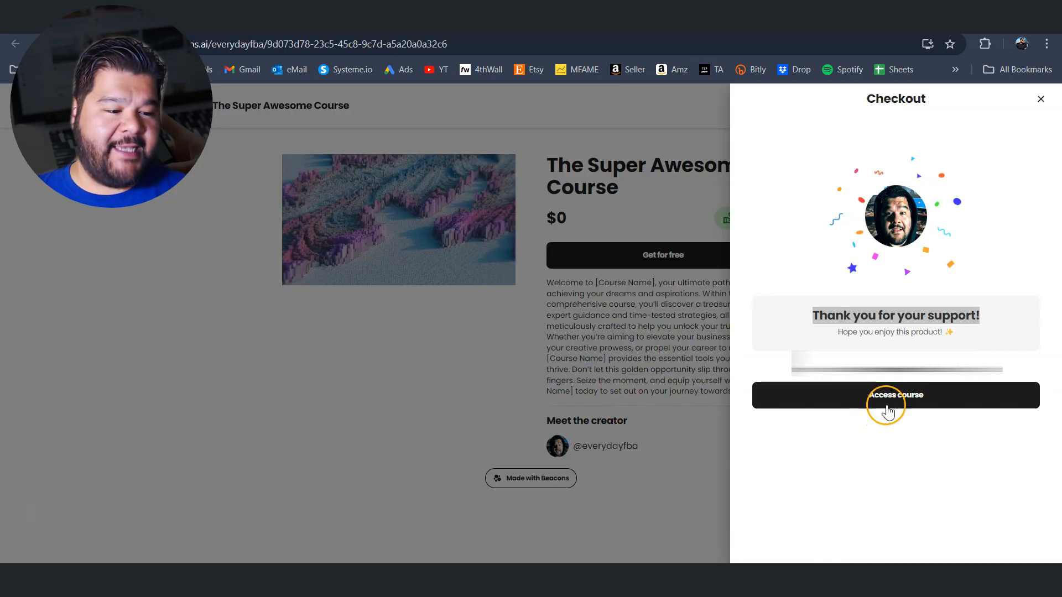
# Access the purchased course and start taking The Super Awesome Course.
pyautogui.click(896, 395)
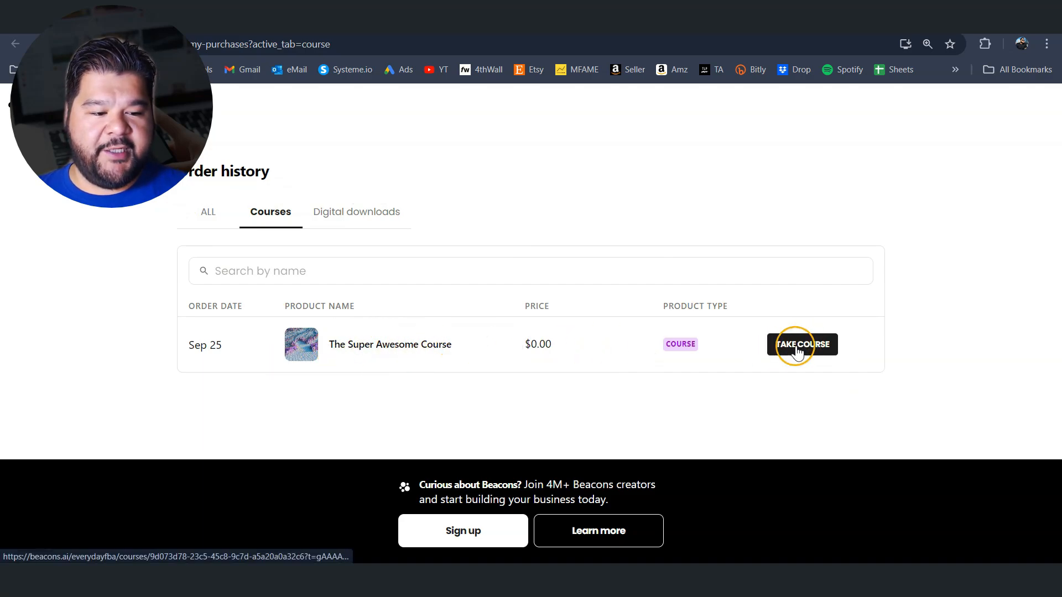
pyautogui.click(802, 344)
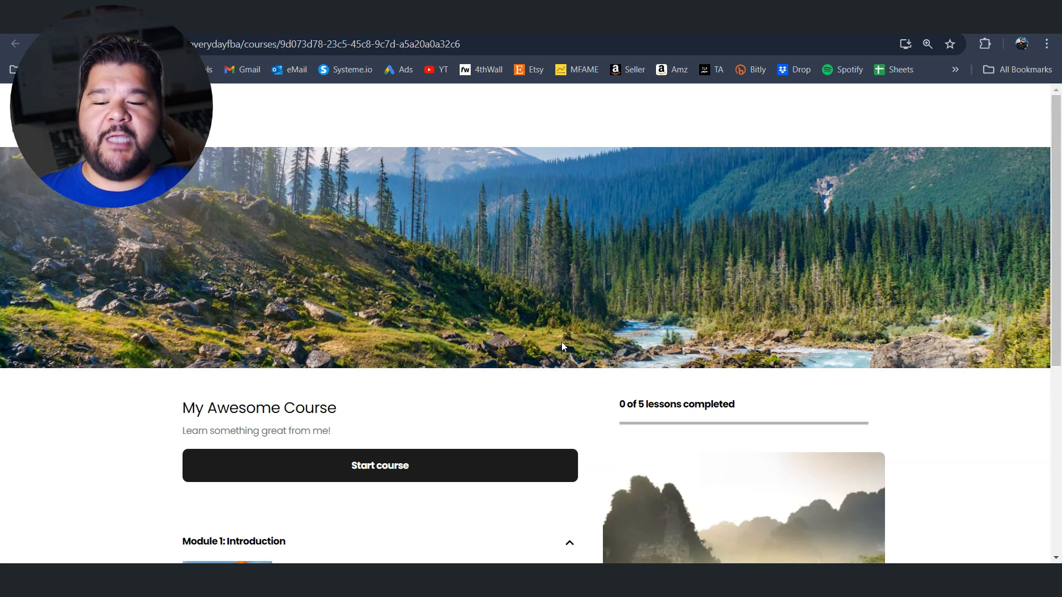
# Scroll the course page and open Lesson 1 with its embedded YouTube video.
pyautogui.scroll(-3)
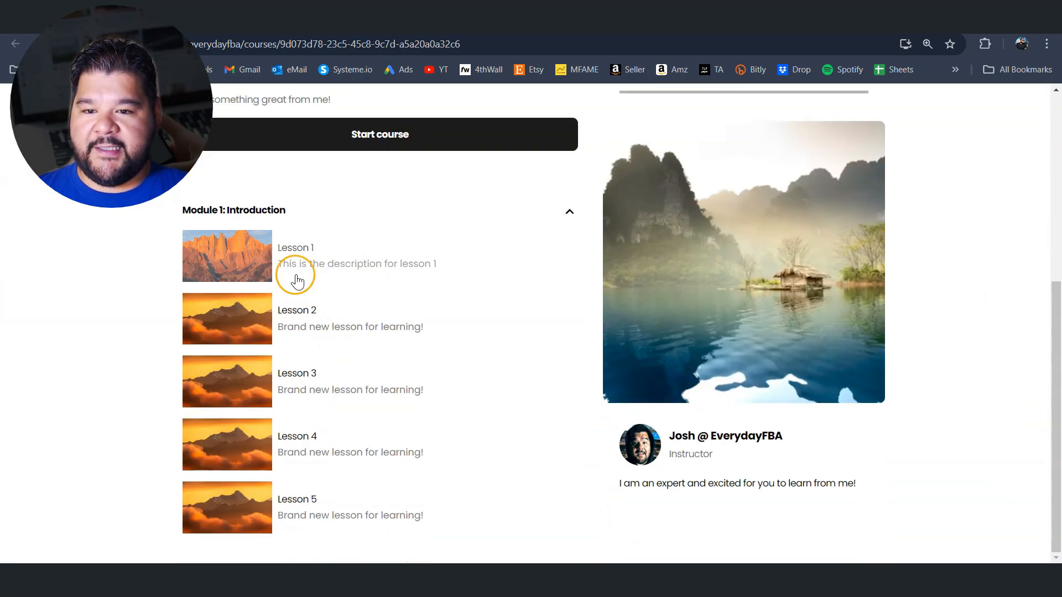
pyautogui.click(295, 256)
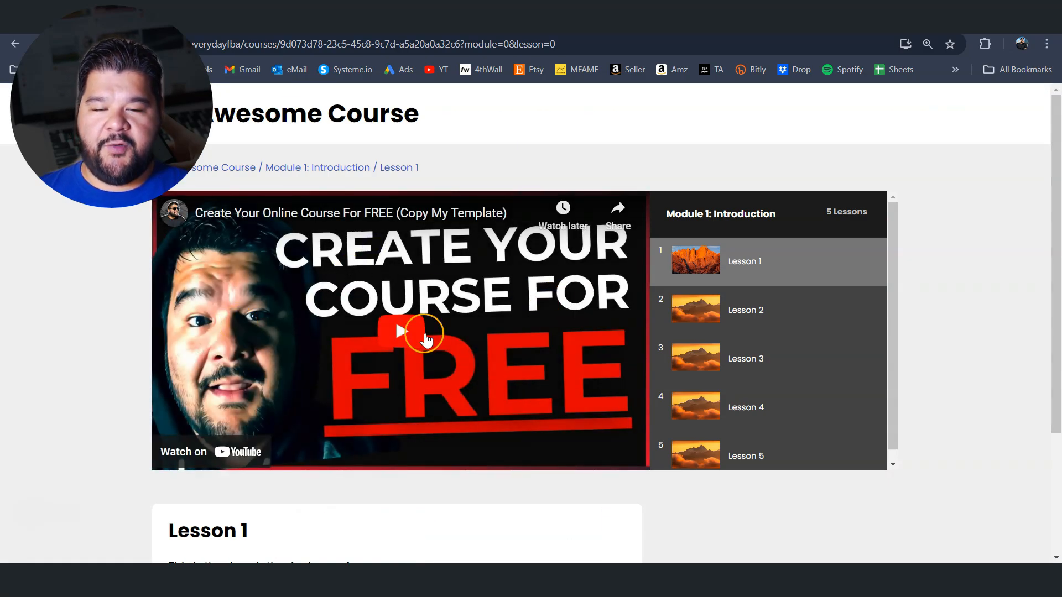
pyautogui.moveTo(704, 257)
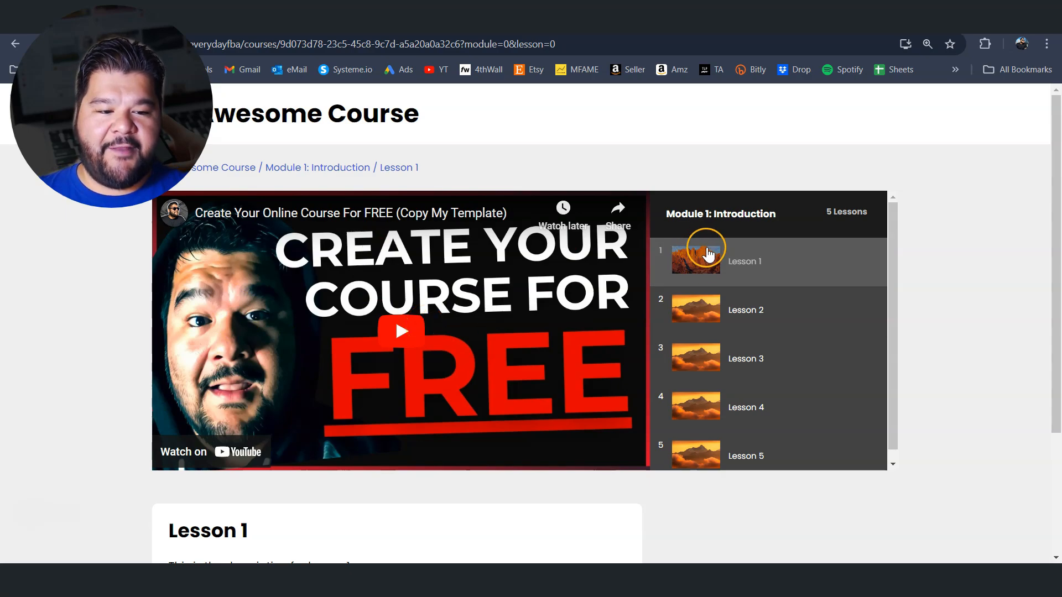
pyautogui.moveTo(706, 345)
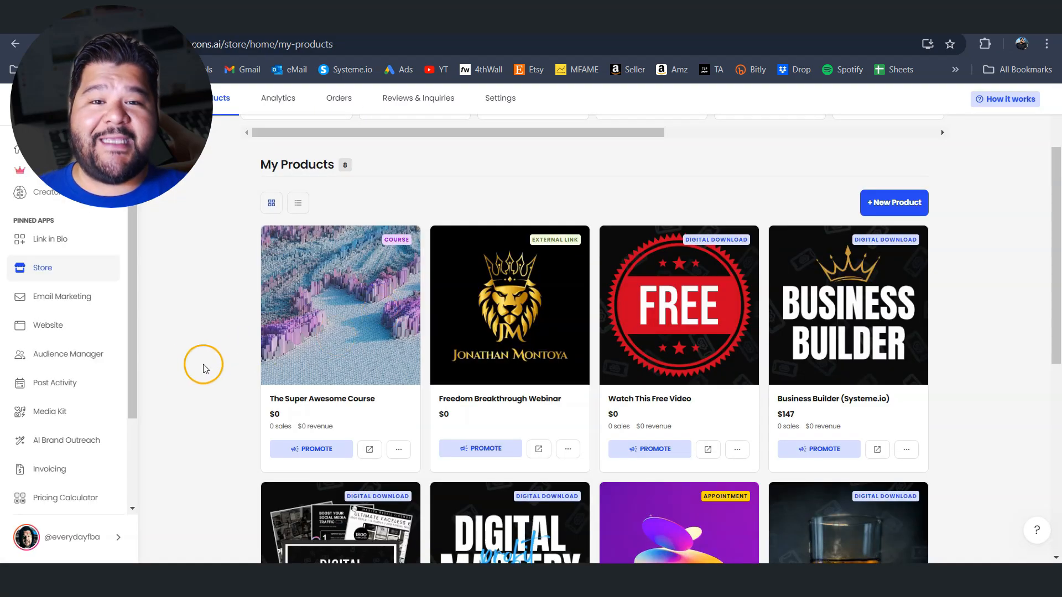
# Open The Super Awesome Course card in the product page editor.
pyautogui.click(340, 304)
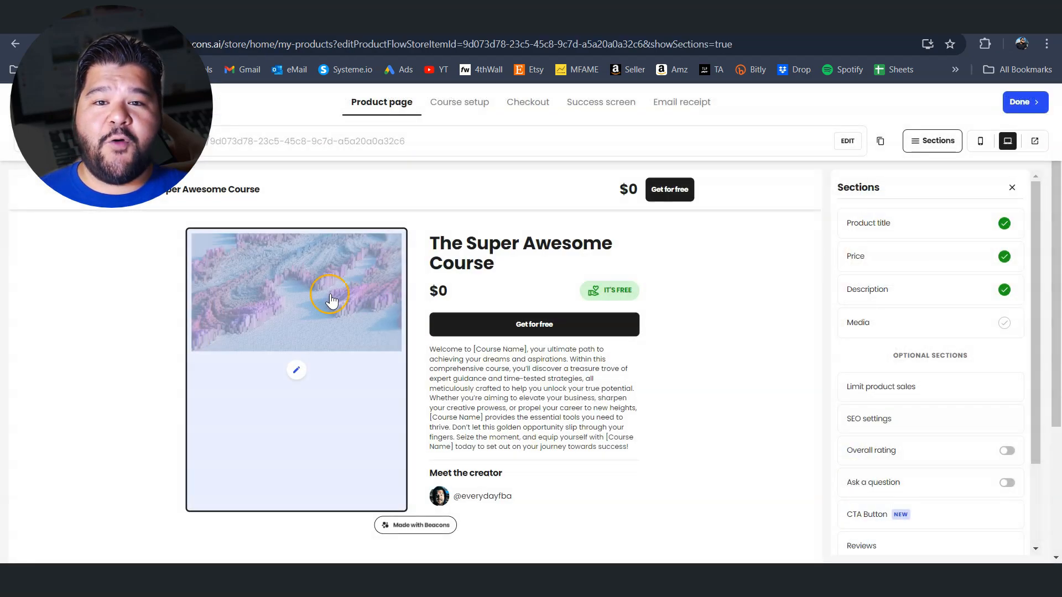
pyautogui.click(459, 102)
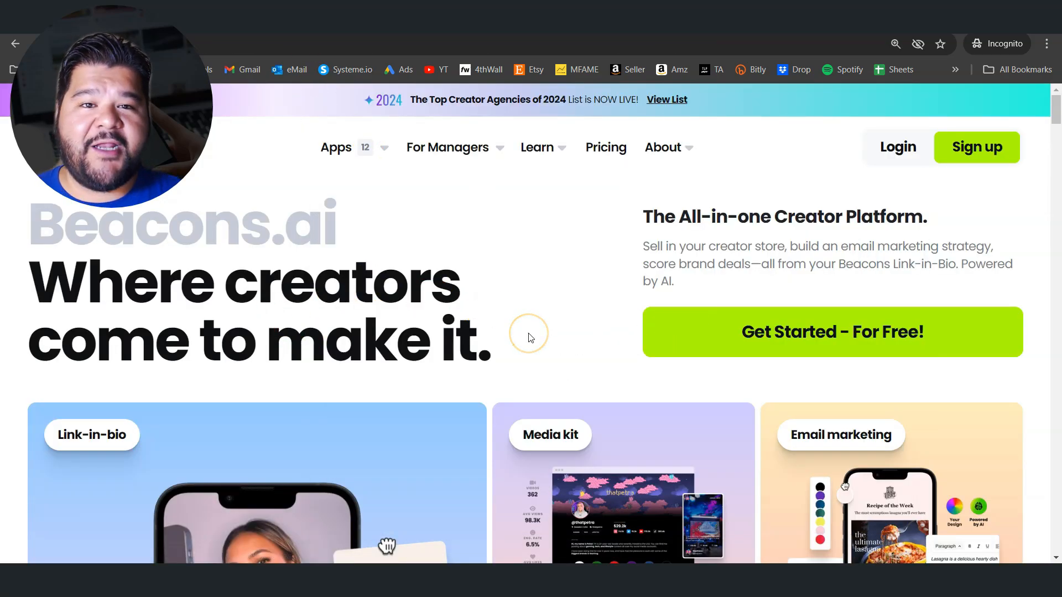
pyautogui.scroll(-3)
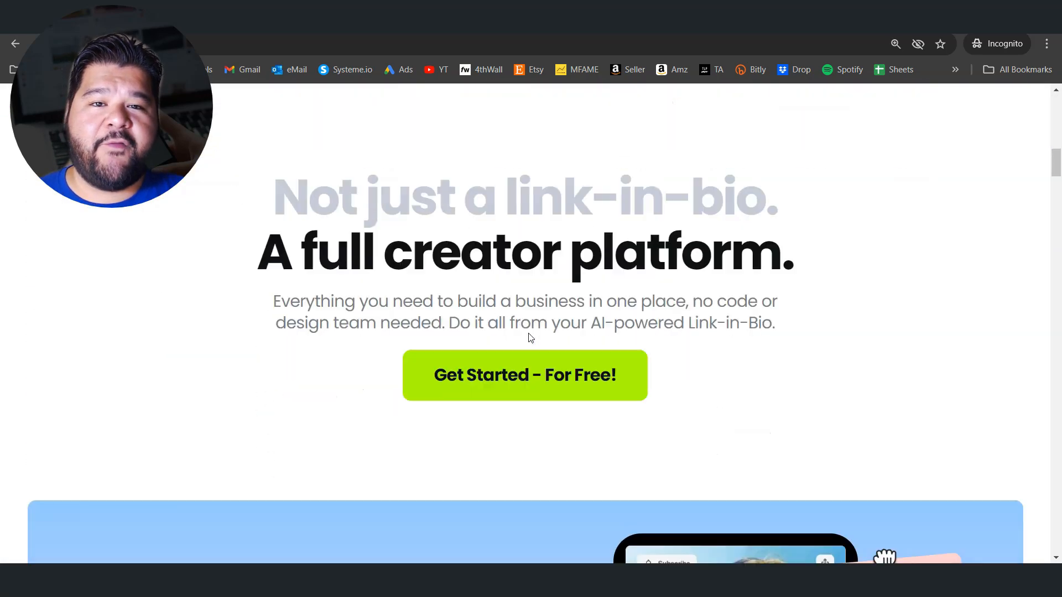
pyautogui.scroll(-3)
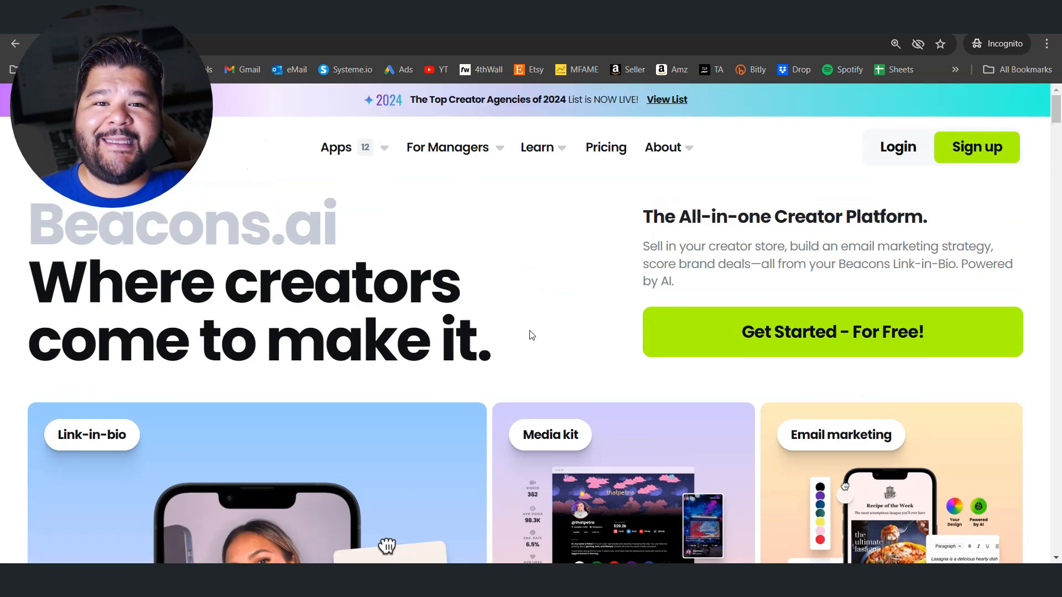
pyautogui.click(518, 319)
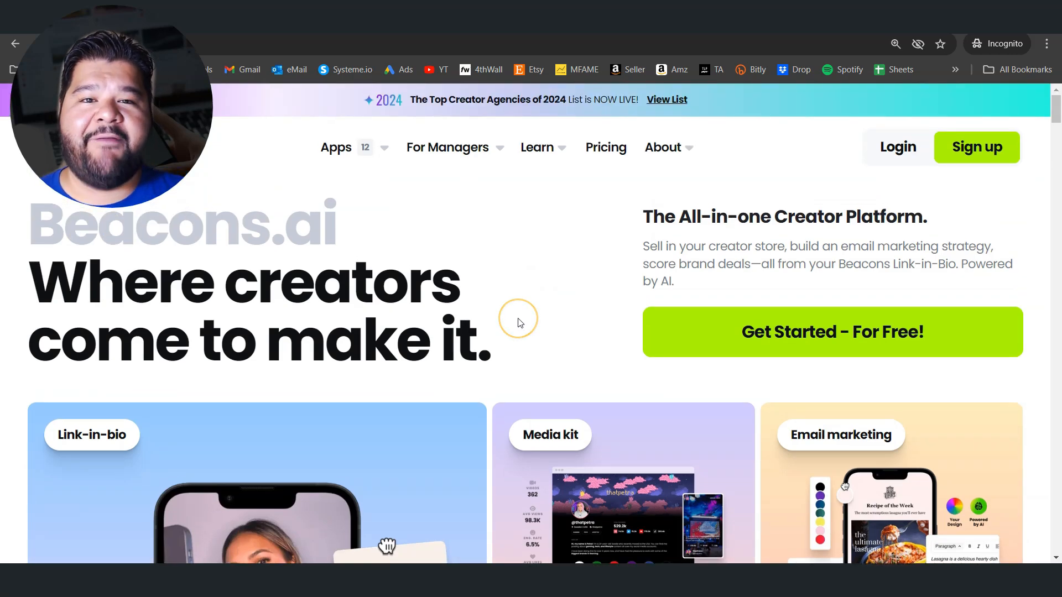